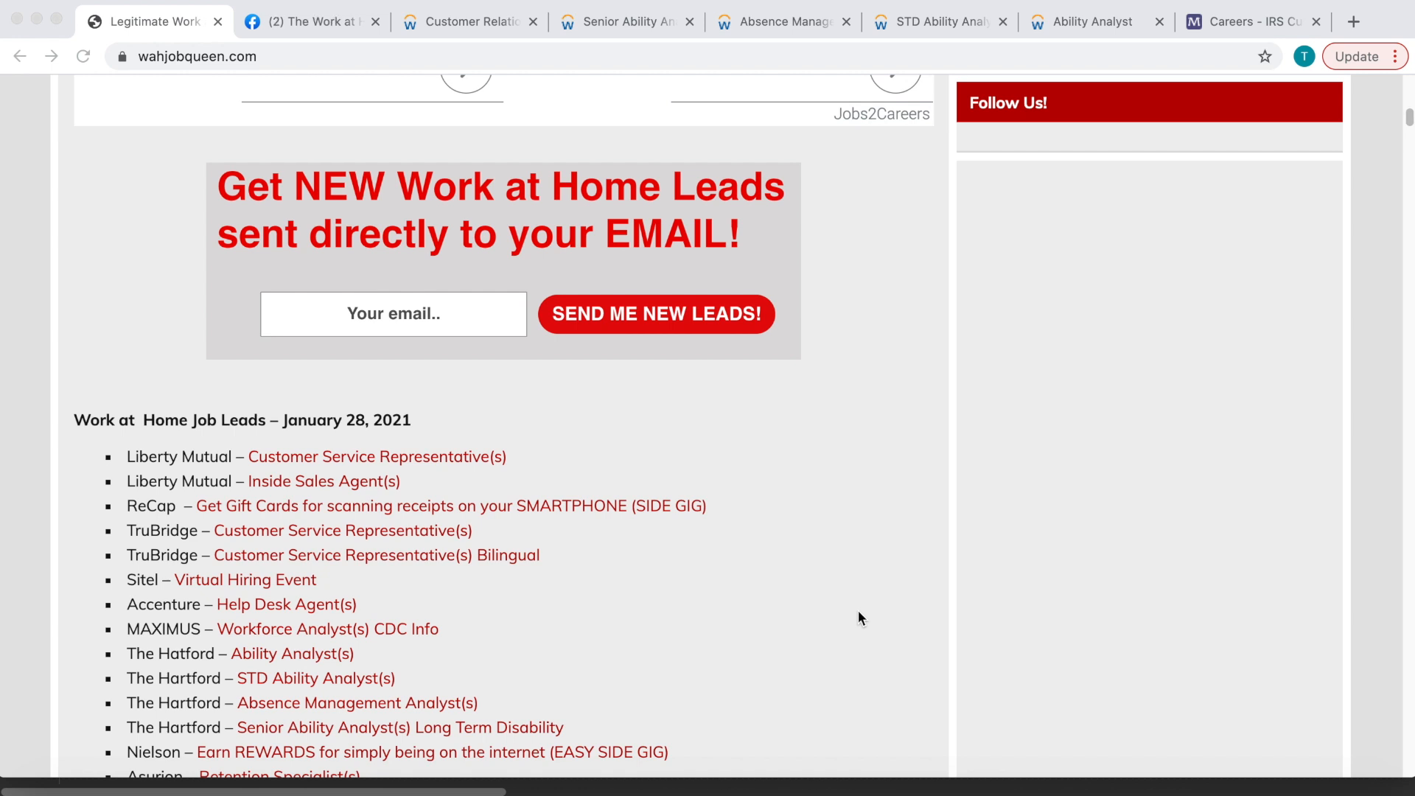
mouse_move(681, 522)
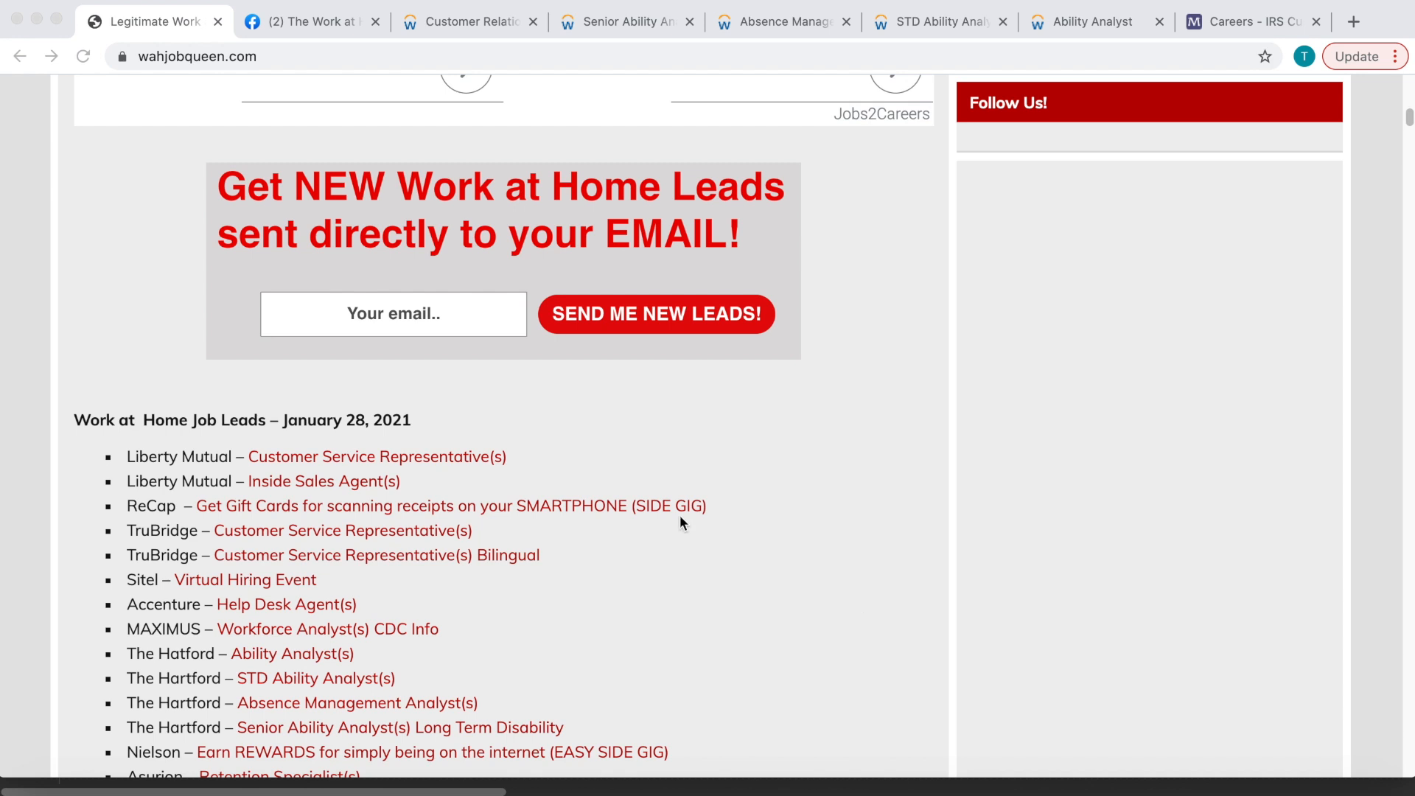
mouse_move(718, 203)
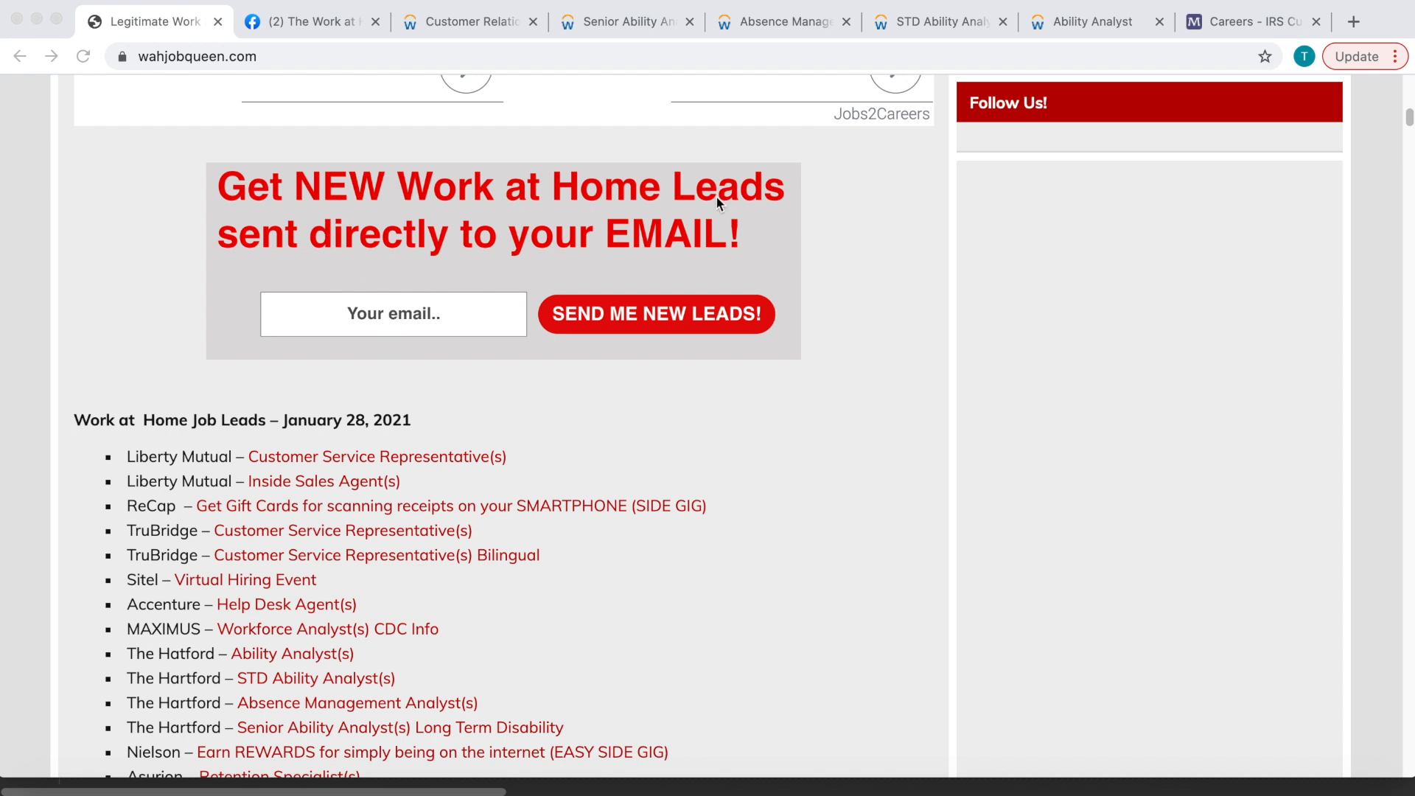
mouse_move(688, 258)
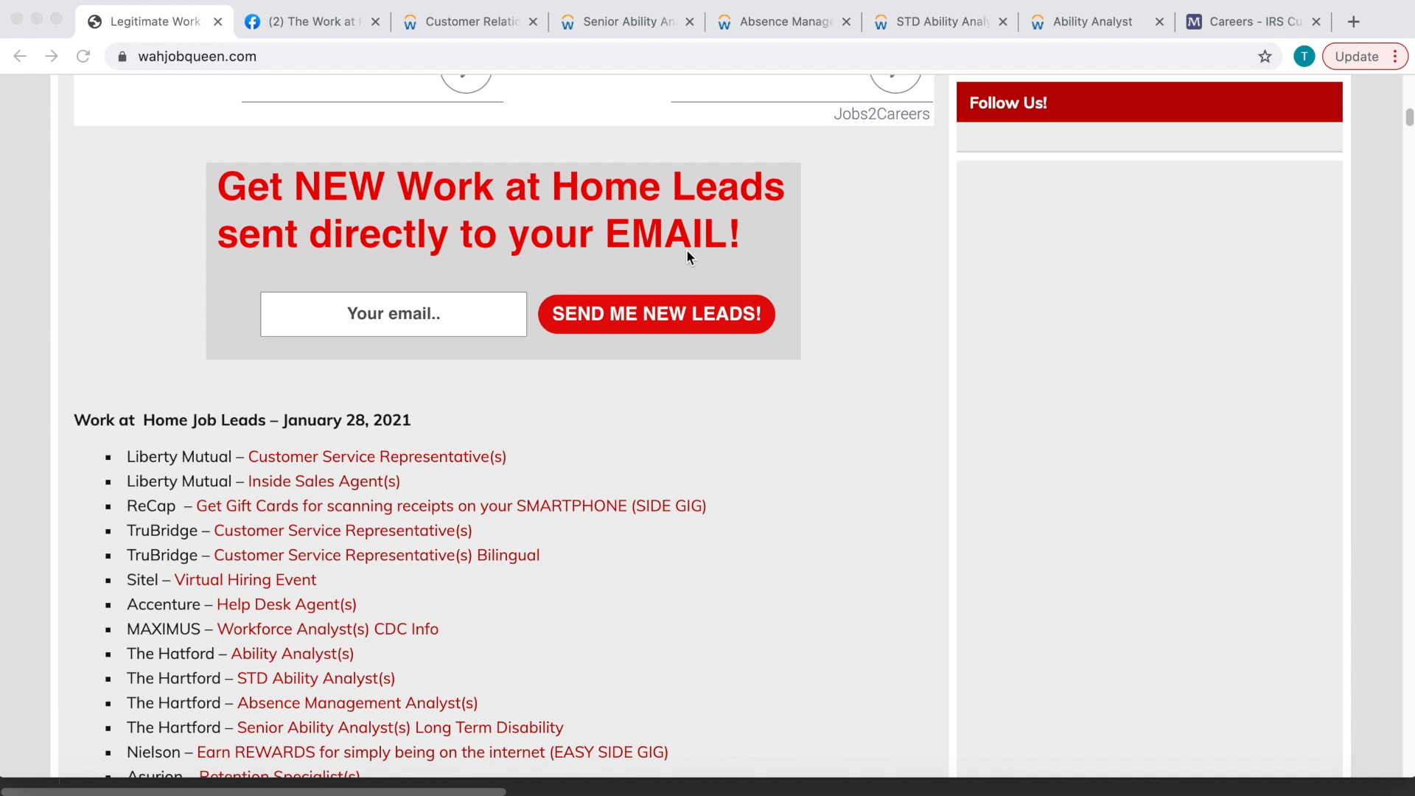
mouse_move(650, 318)
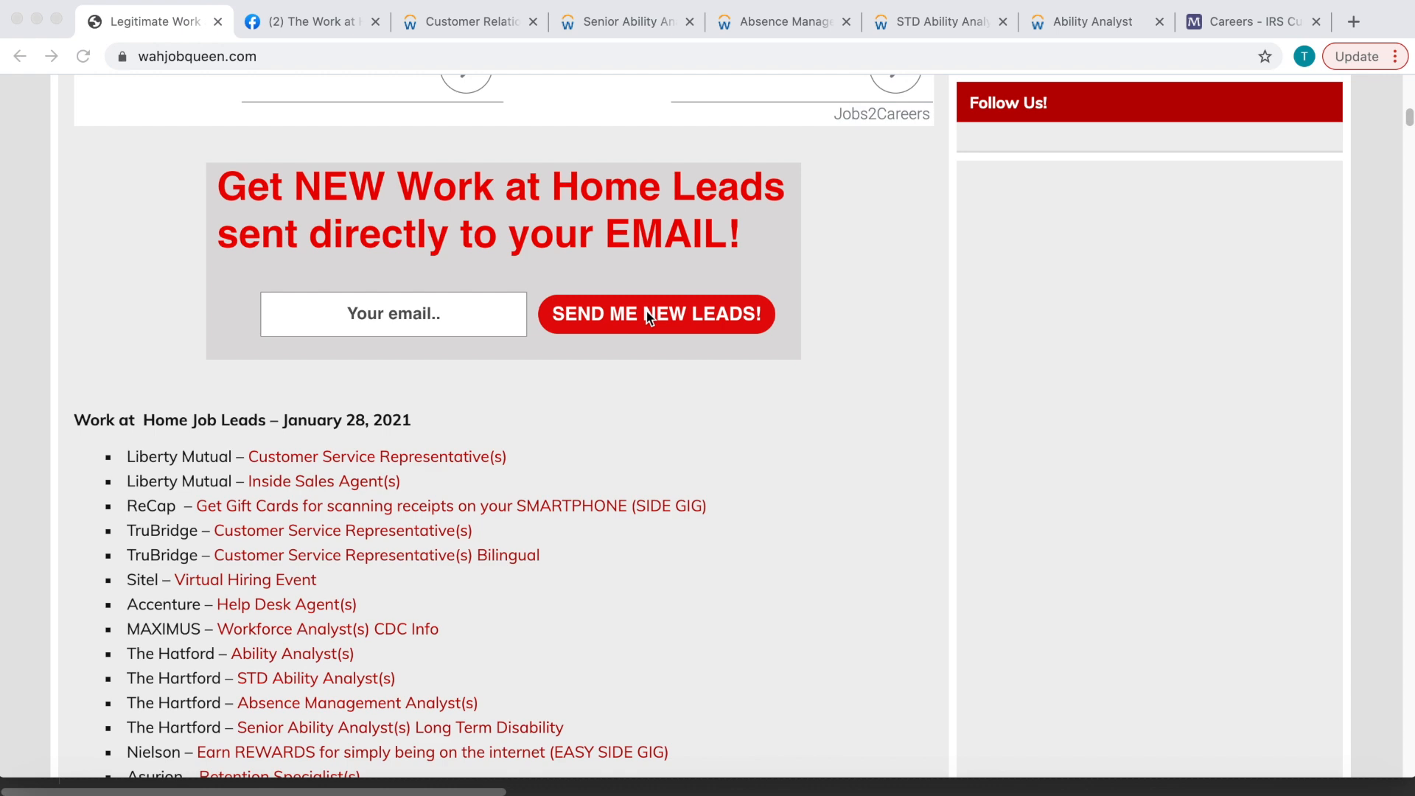
mouse_move(565, 128)
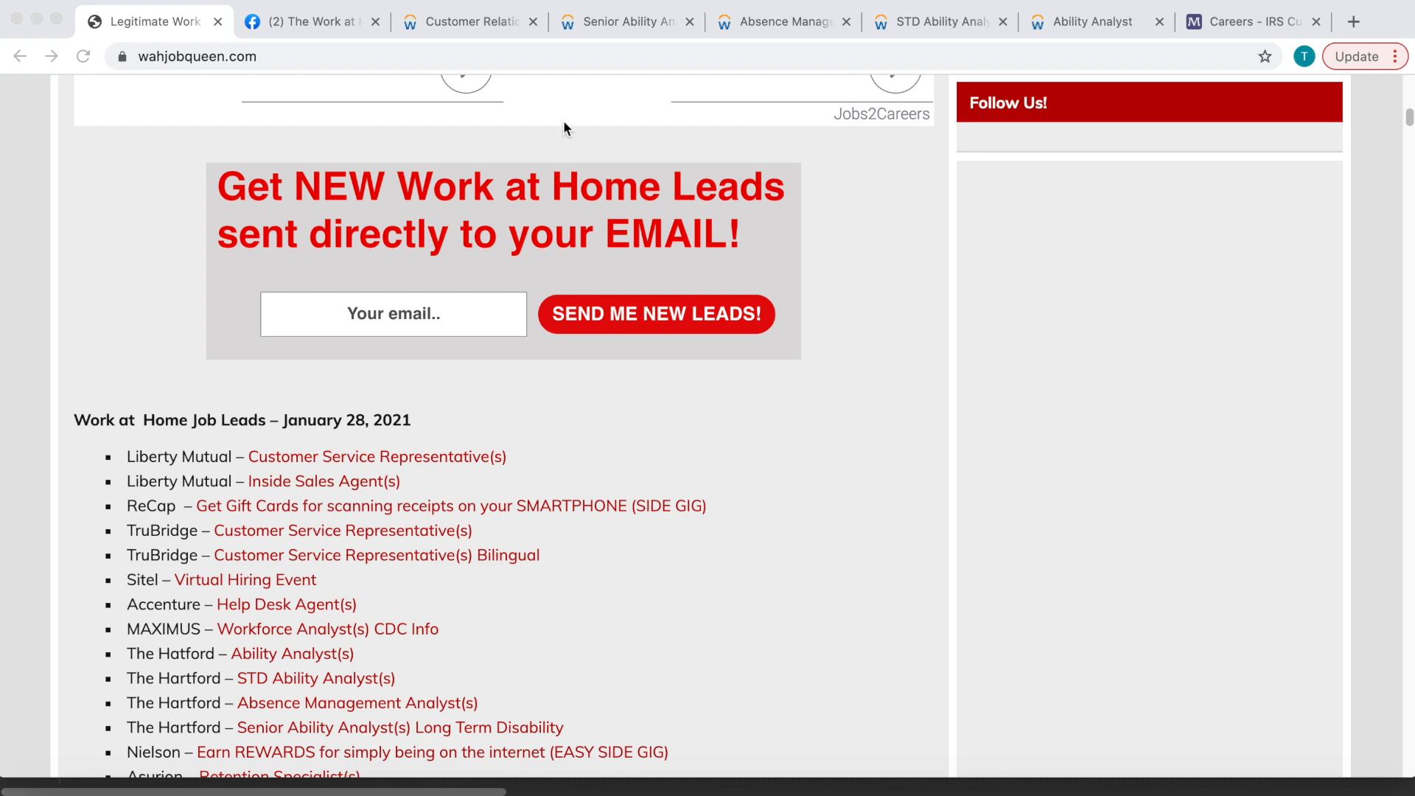
Switch to The Work at Home Lounge Facebook group after the January 28, 2021 leads.
left_click(311, 20)
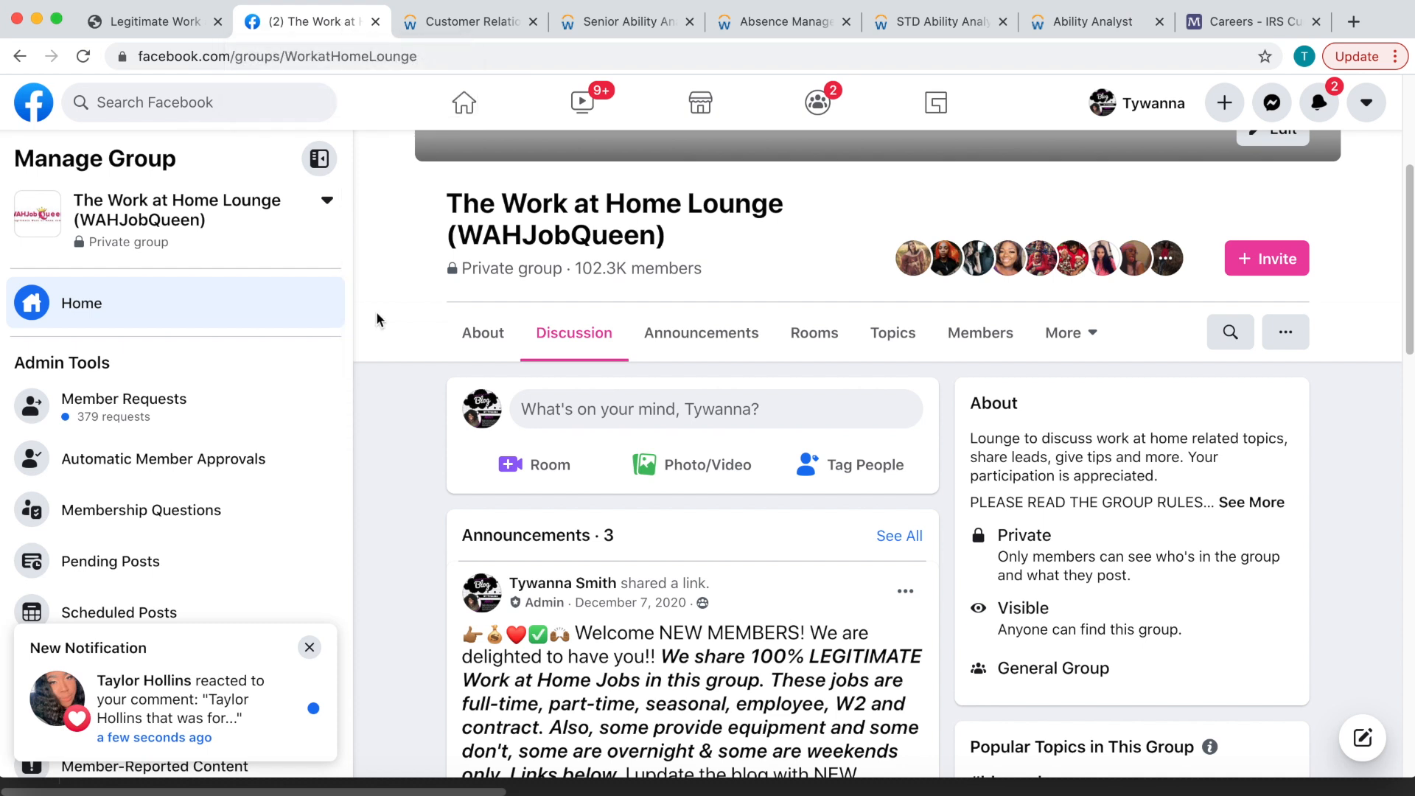
left_click(308, 647)
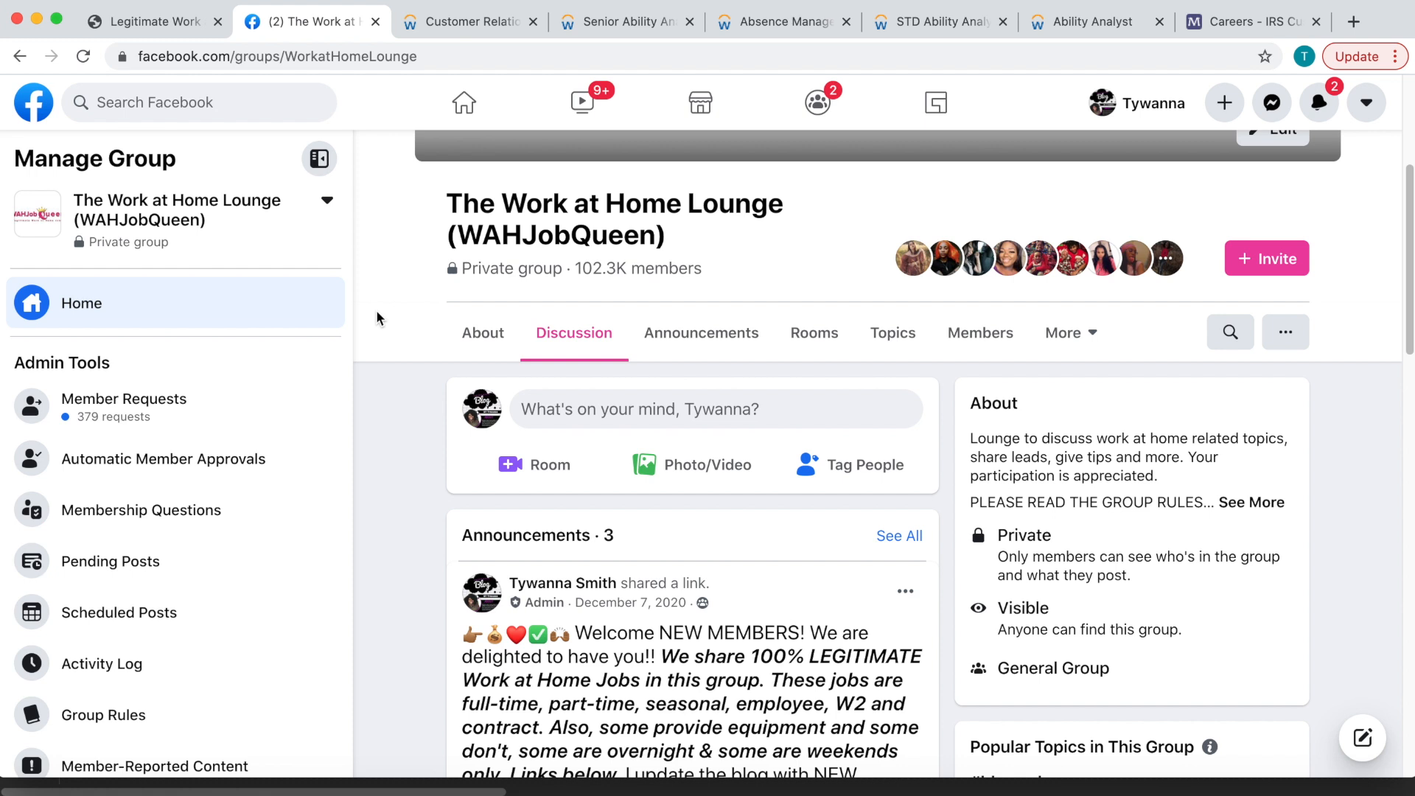
mouse_move(274, 250)
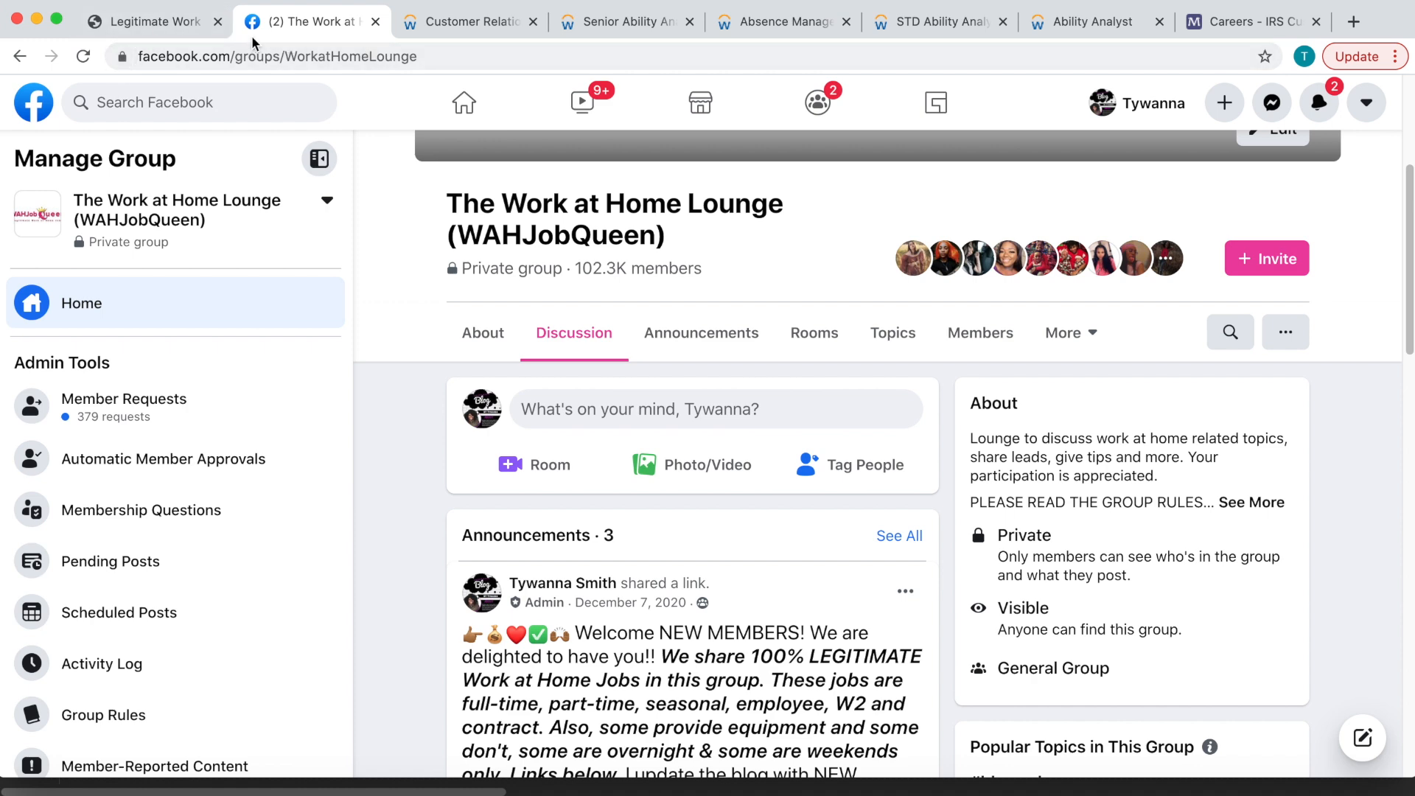
Return to the wahjobqueen.com blog post with the January 28 leads list.
left_click(152, 20)
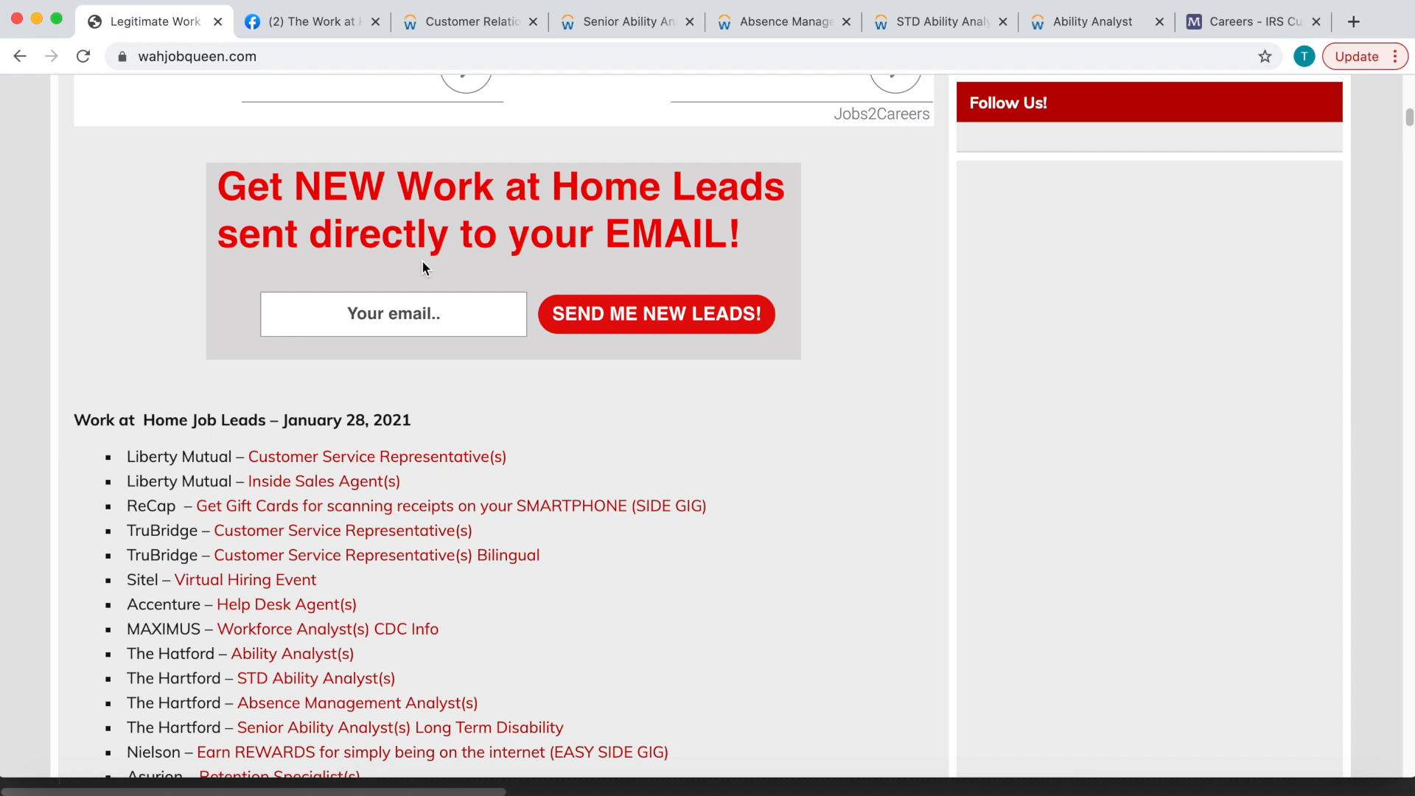
mouse_move(522, 97)
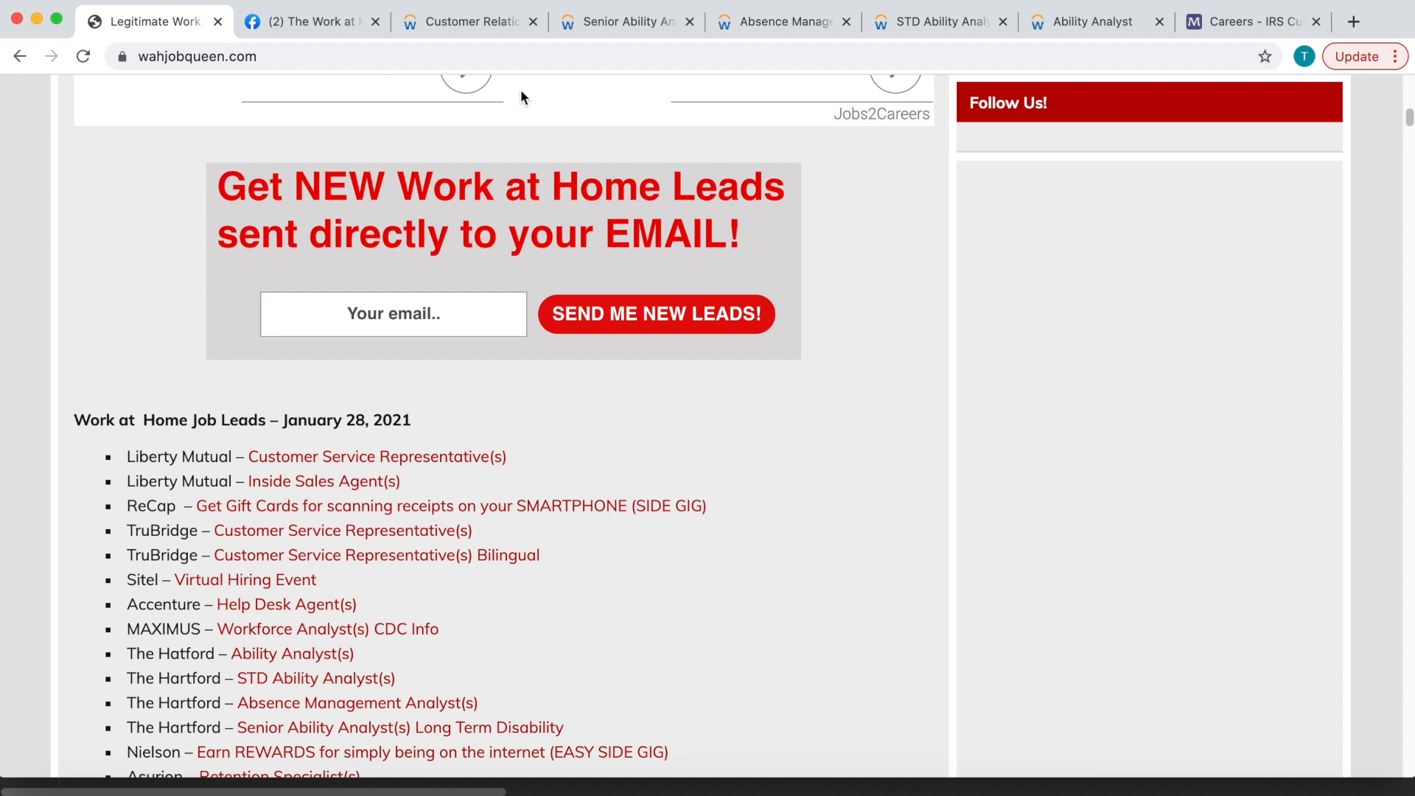
Switch to The Hartford's Customer Relationship Specialist Workday posting.
left_click(467, 21)
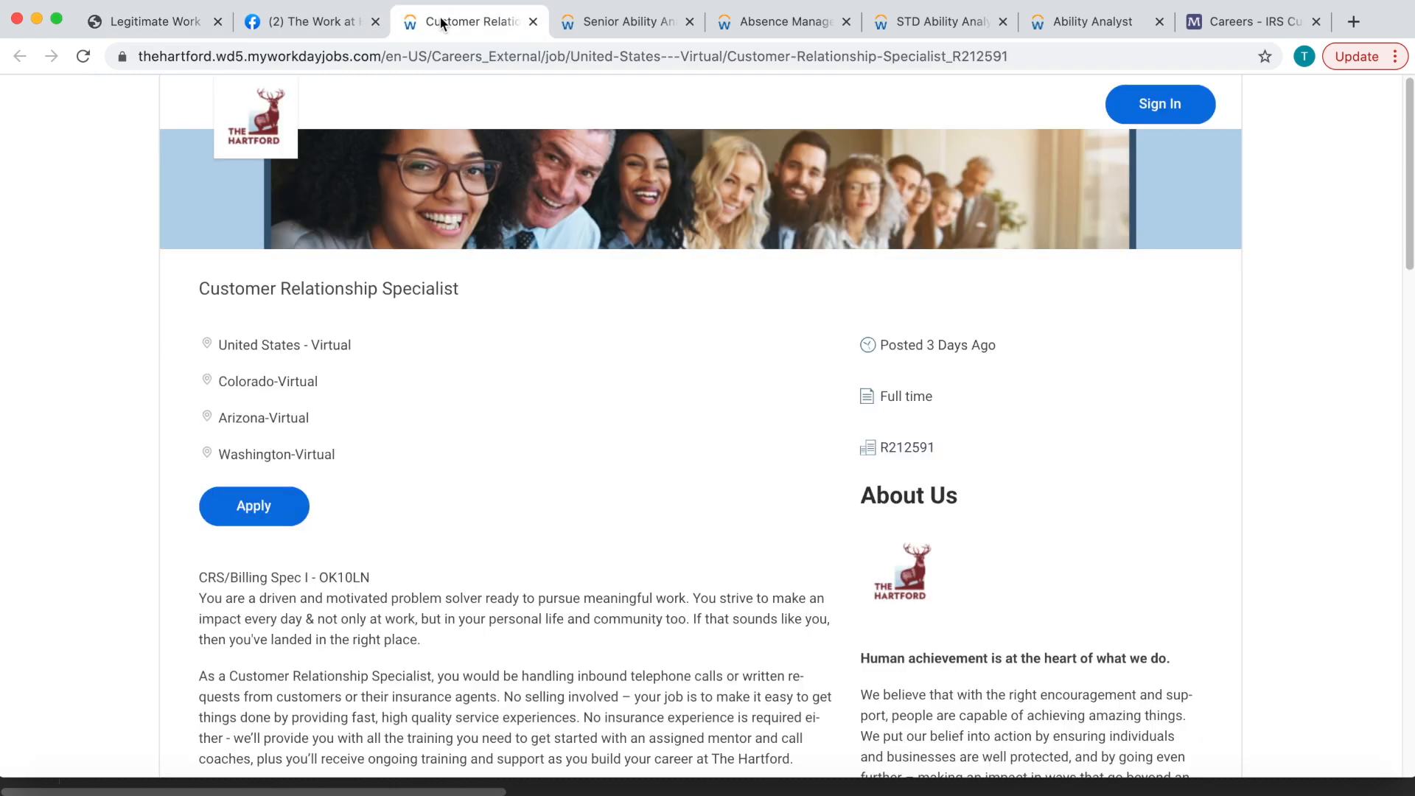
mouse_move(584, 380)
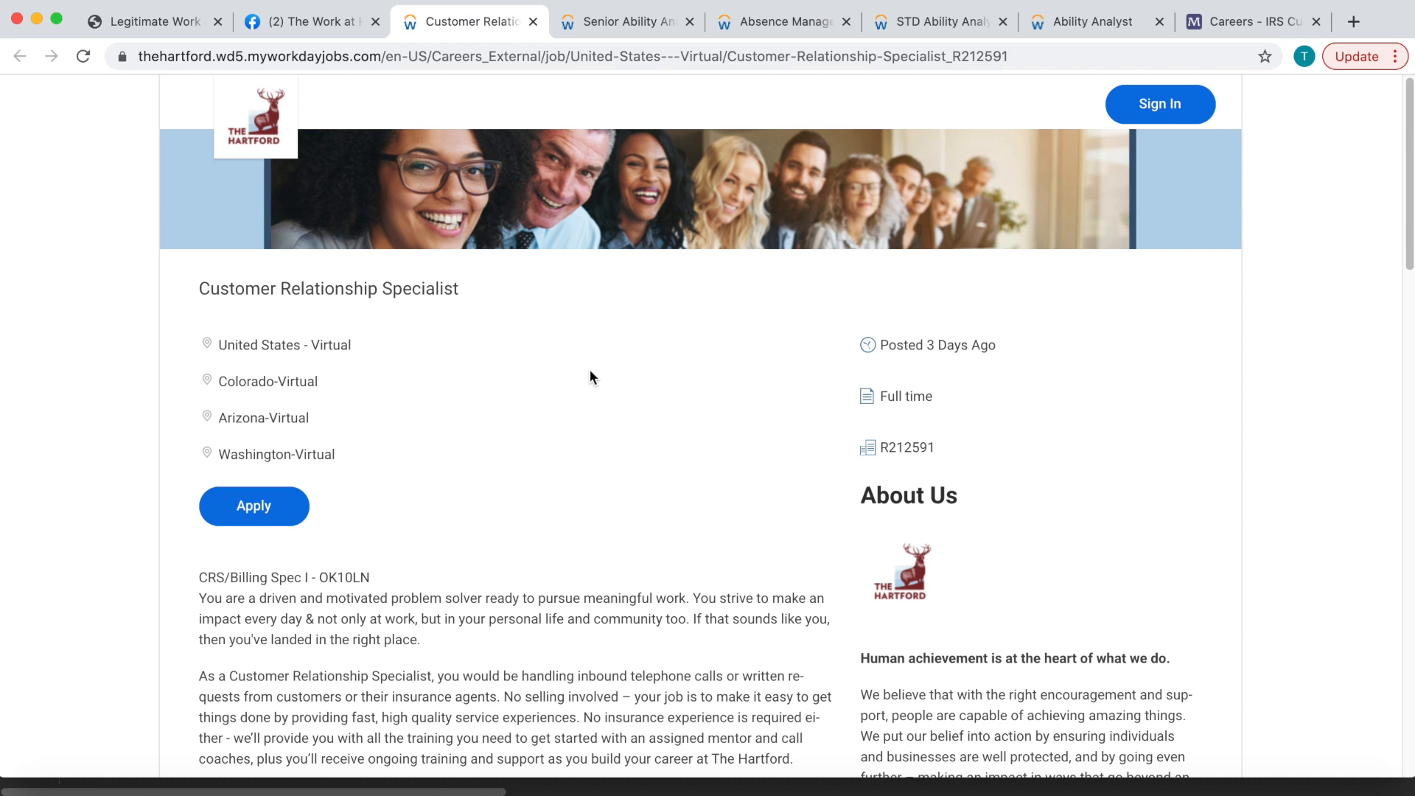
Bring the Responsibilities, March 15th start date, training hours and 100% remote requirements into view.
scroll("down", 3)
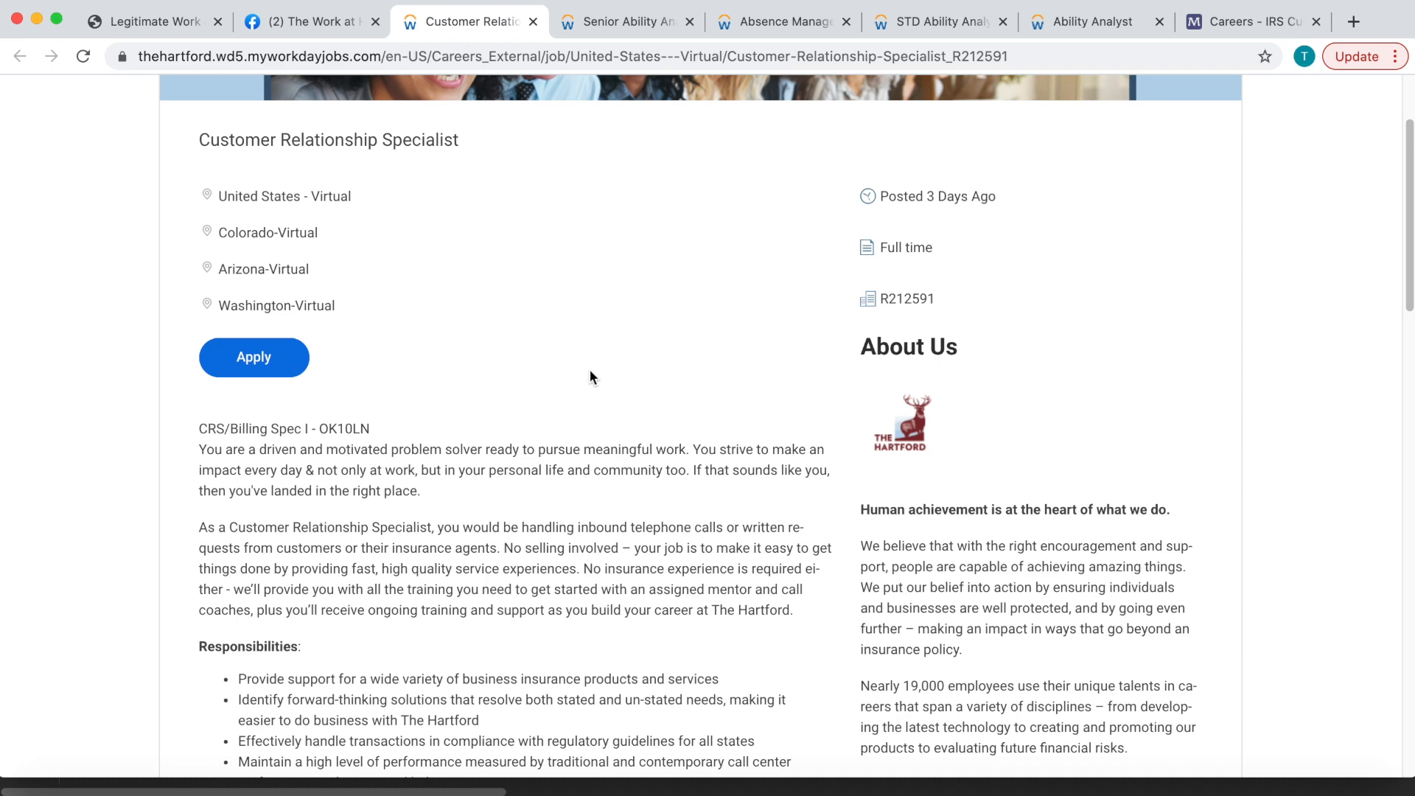
scroll("down", 3)
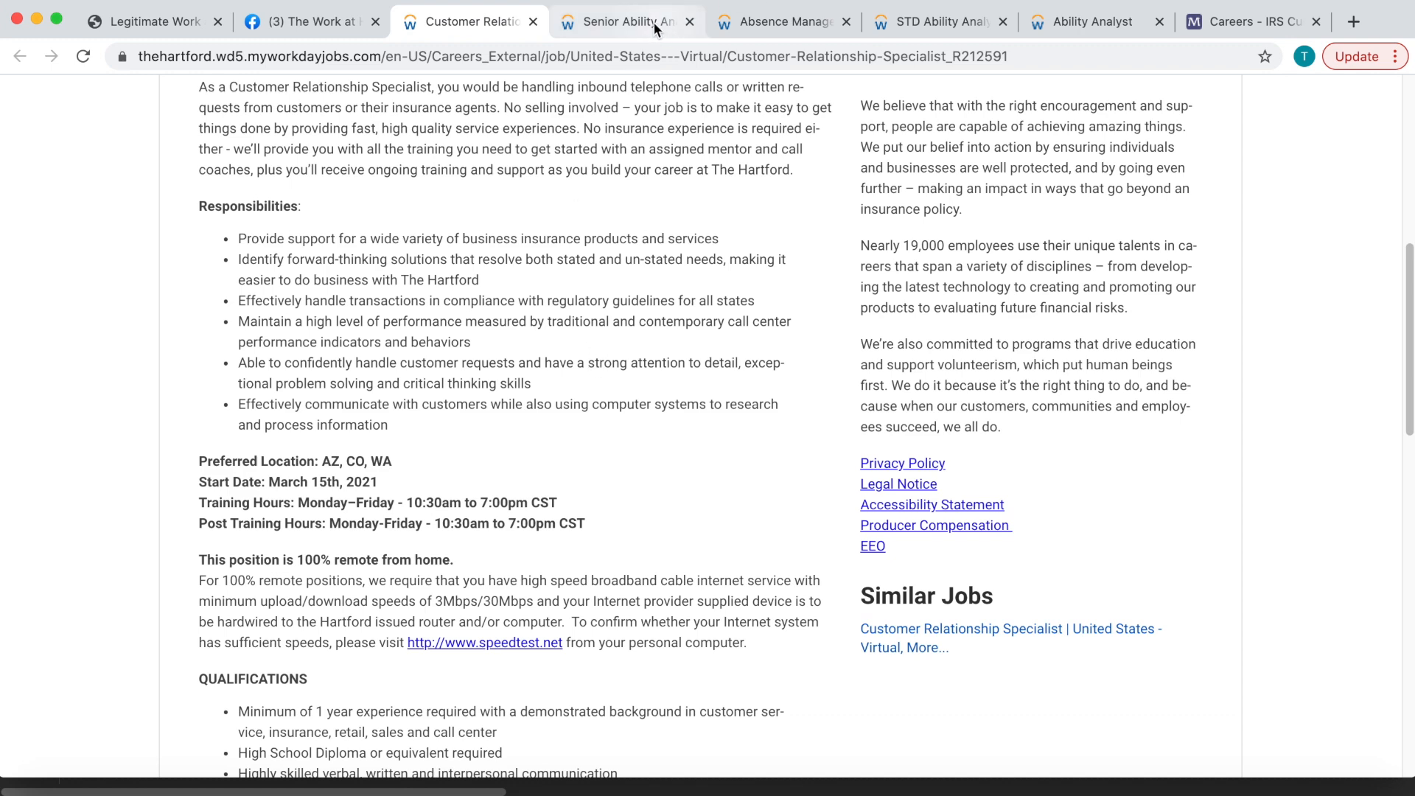
Look over the Senior Ability Analyst and Absence Management Analyst postings, then land on STD Ability Analyst.
left_click(626, 20)
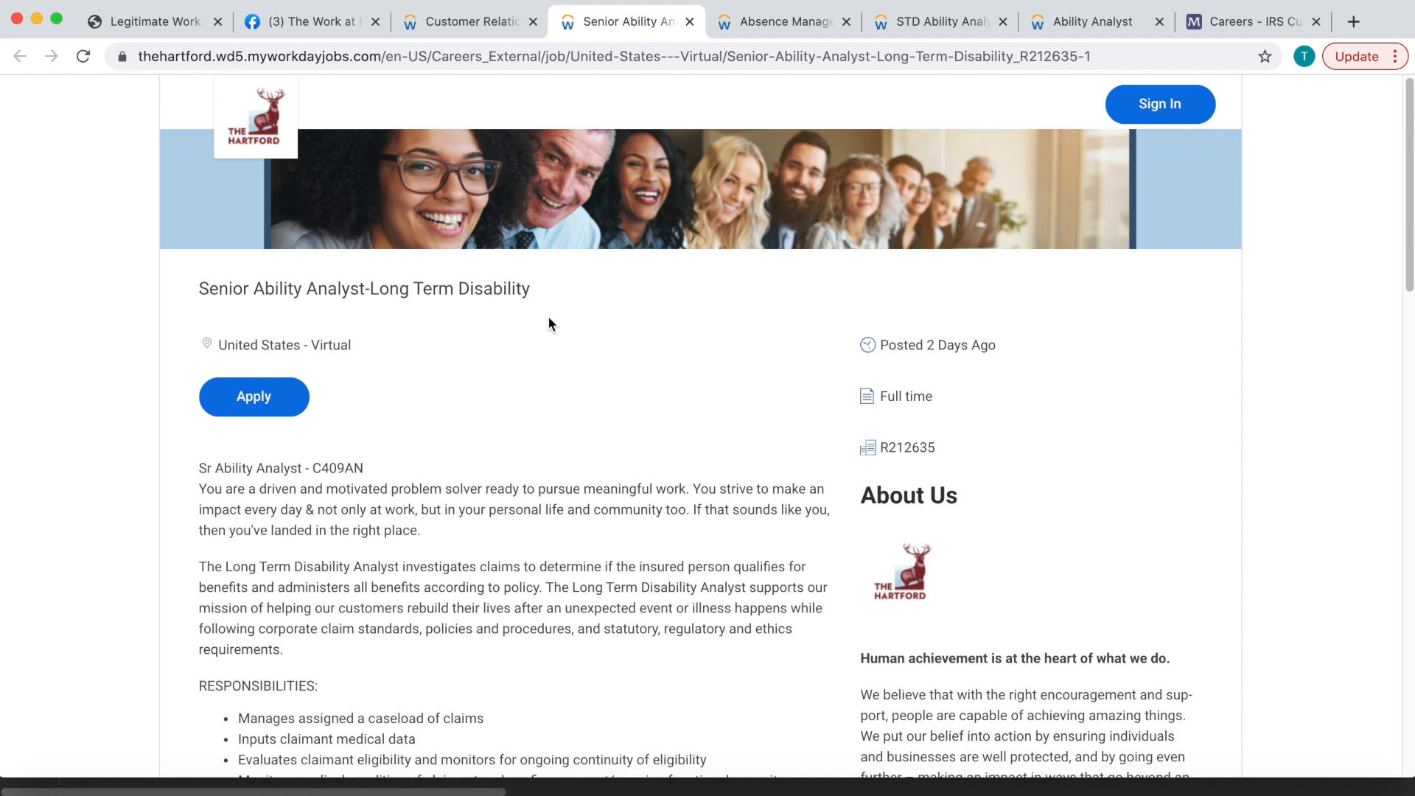
left_click(782, 20)
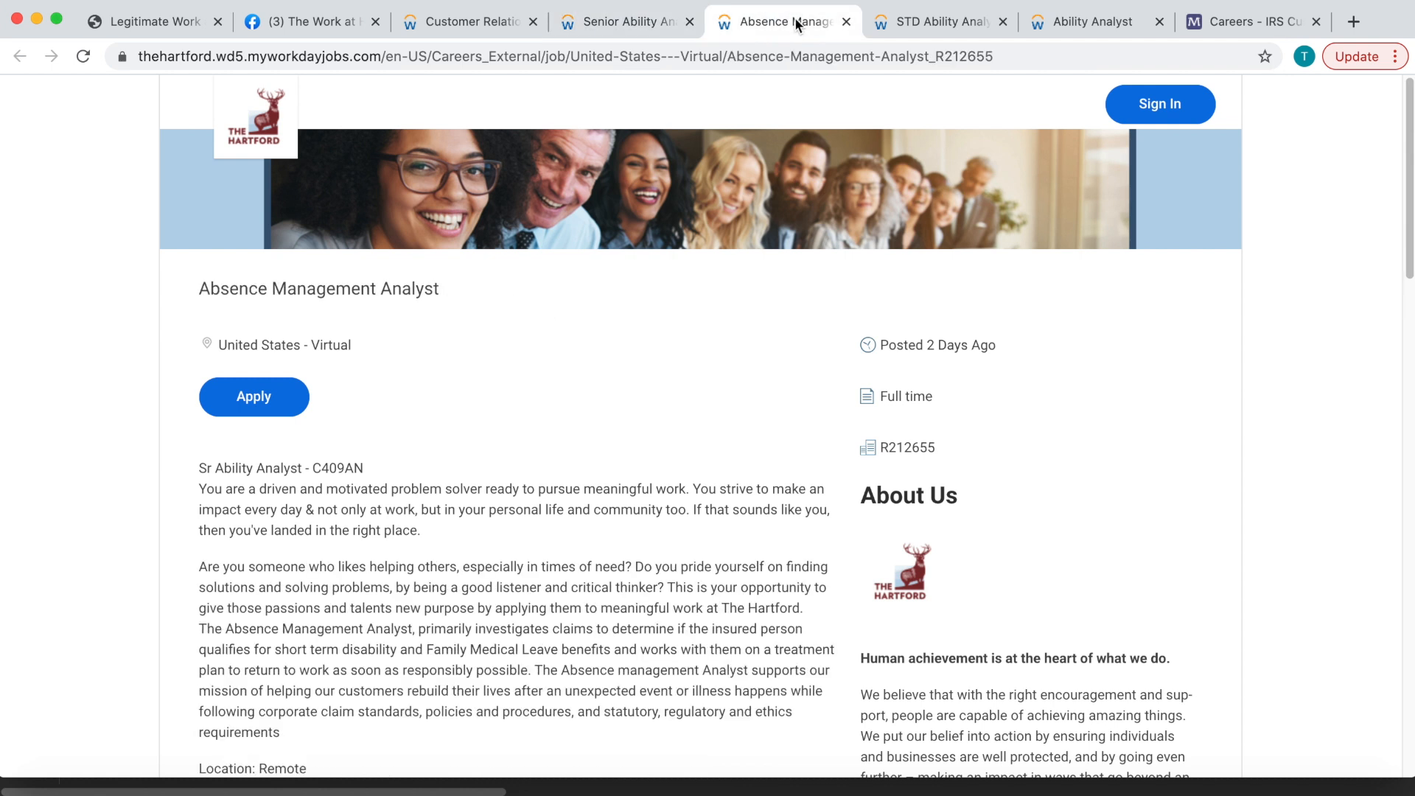
mouse_move(765, 444)
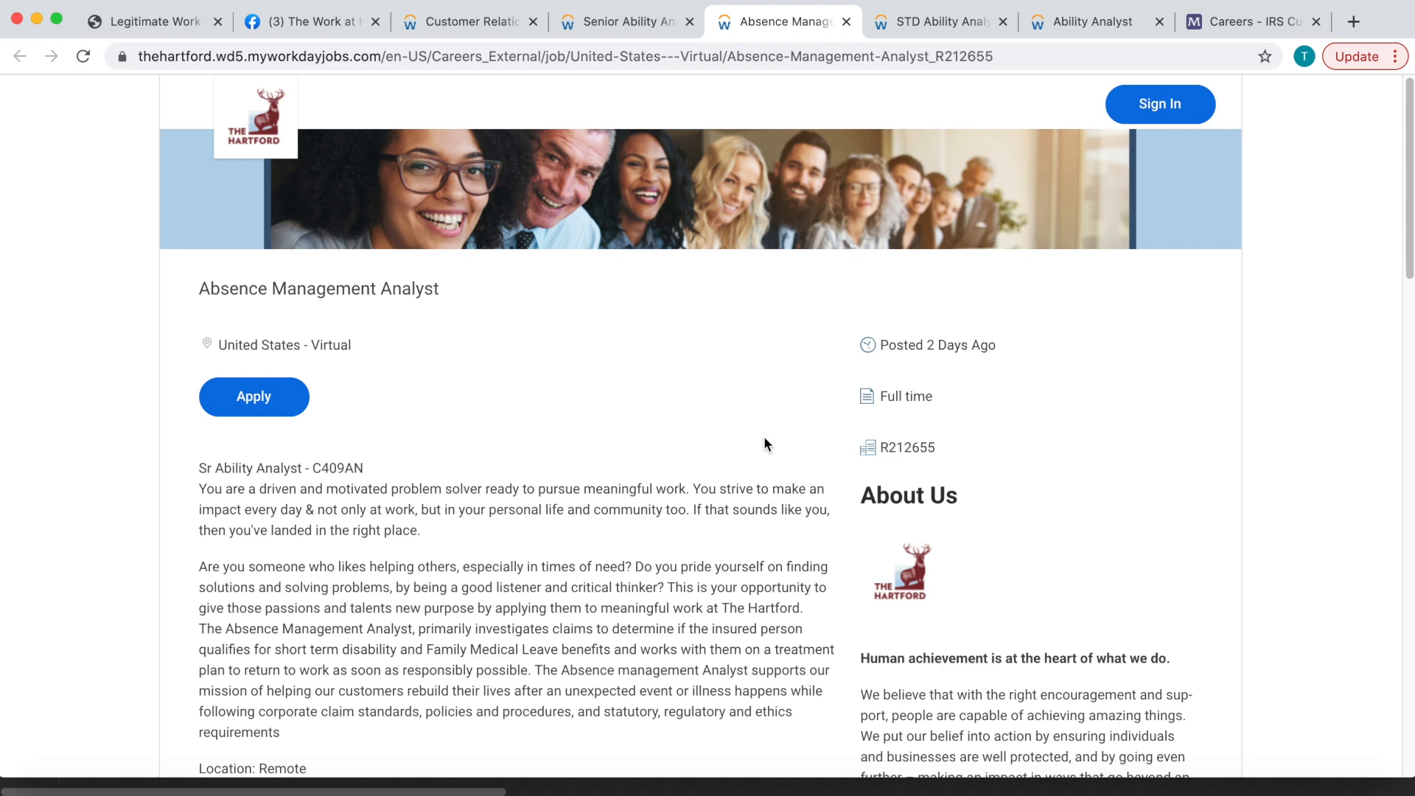
scroll("down", 3)
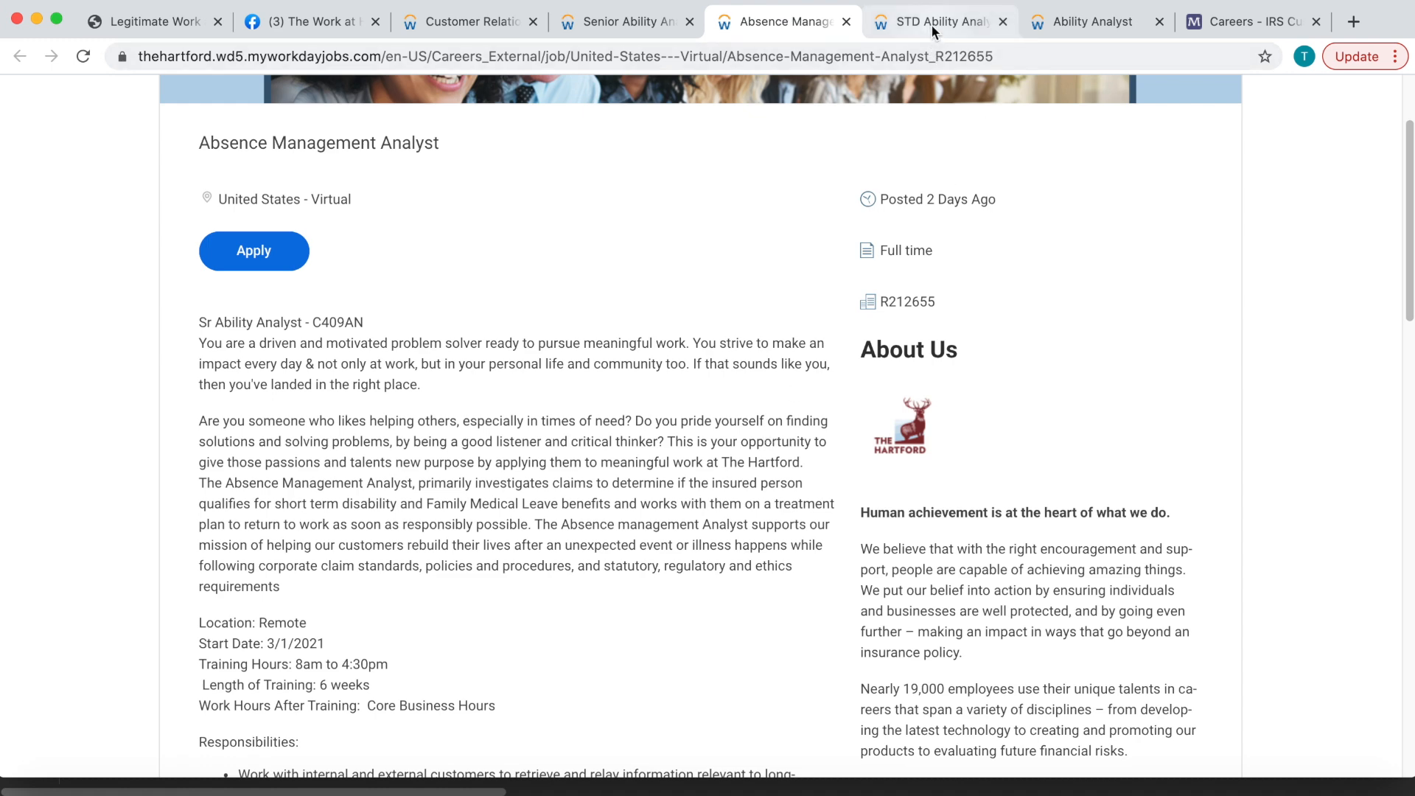
left_click(936, 21)
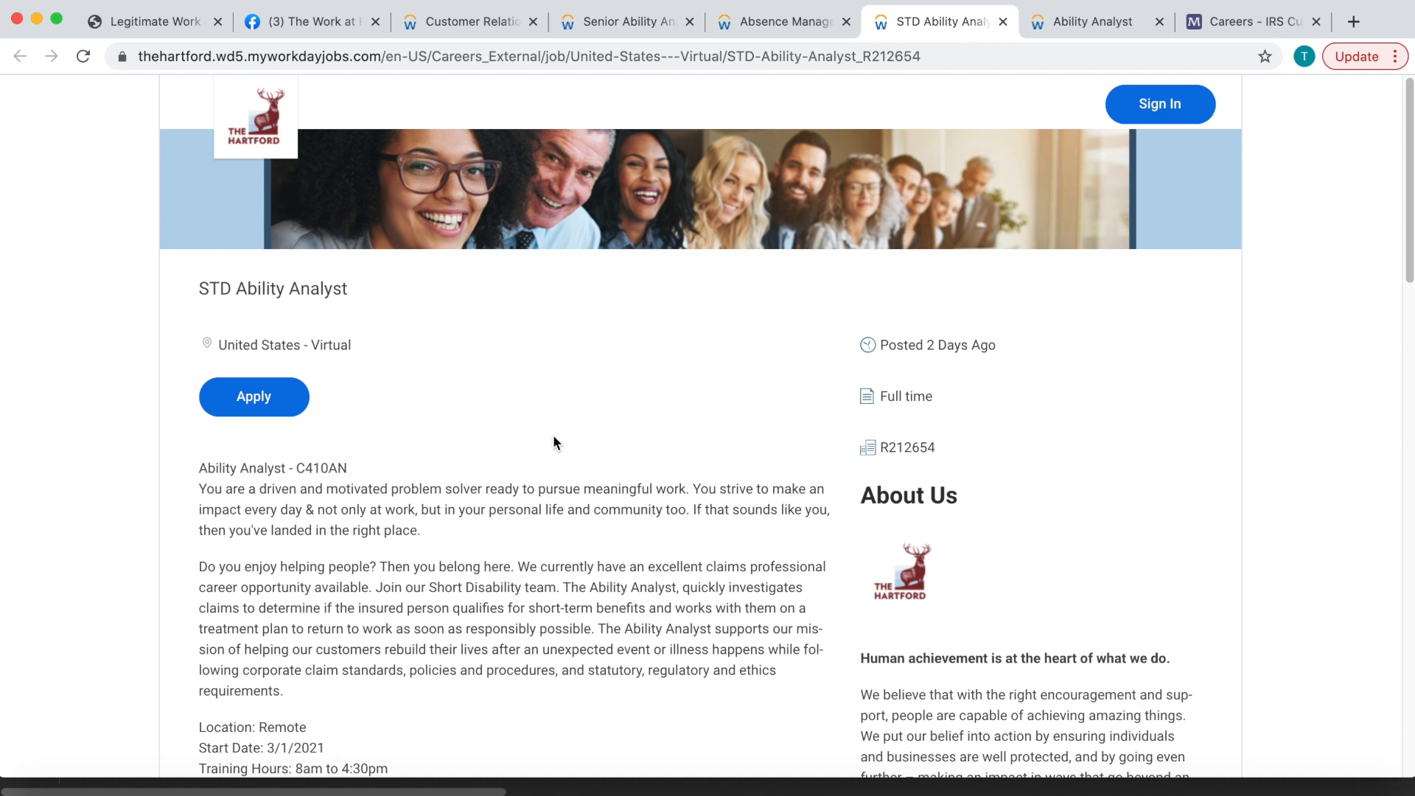
Review the Ability Analyst posting's 3/1/2021 start, 6-week training and responsibilities, then back to top.
left_click(1095, 21)
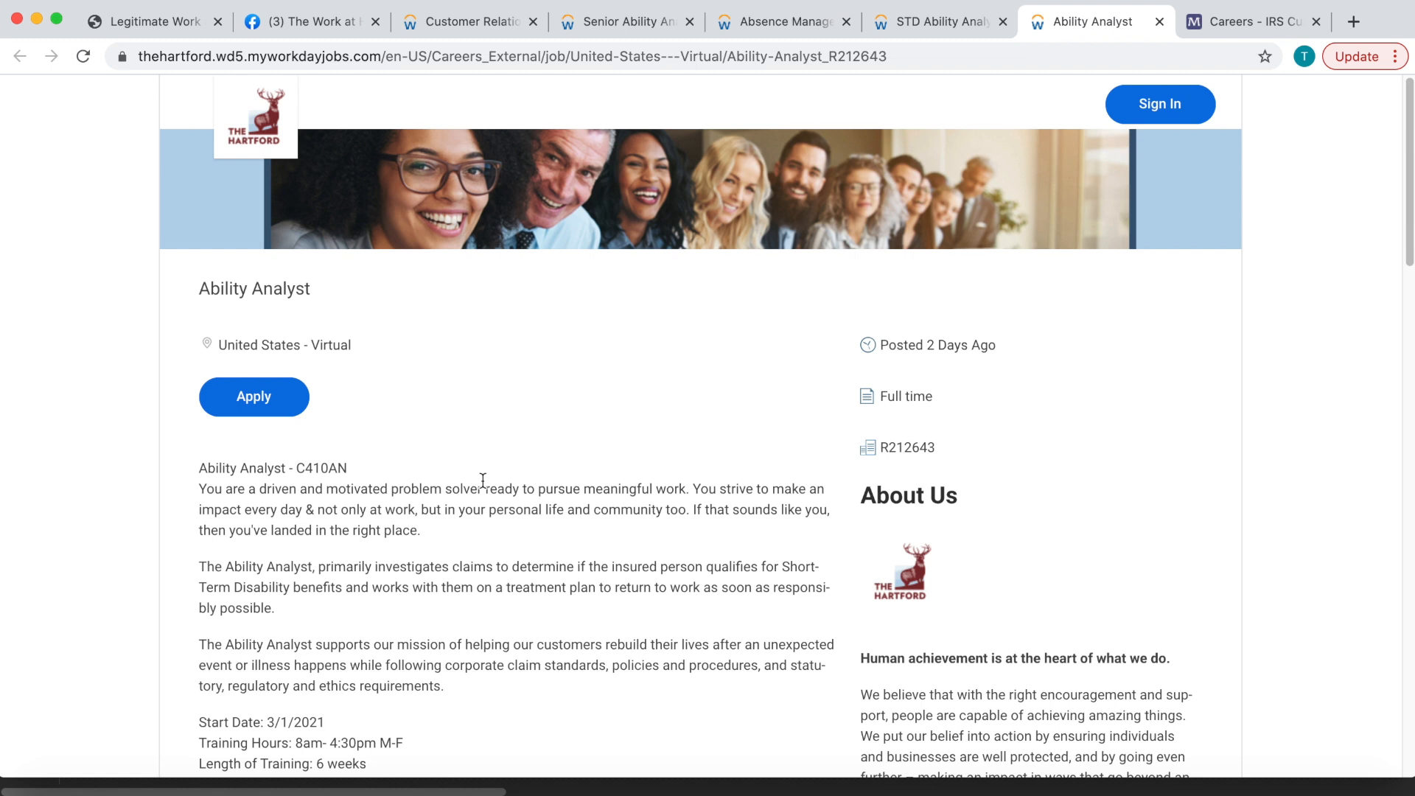
scroll("down", 3)
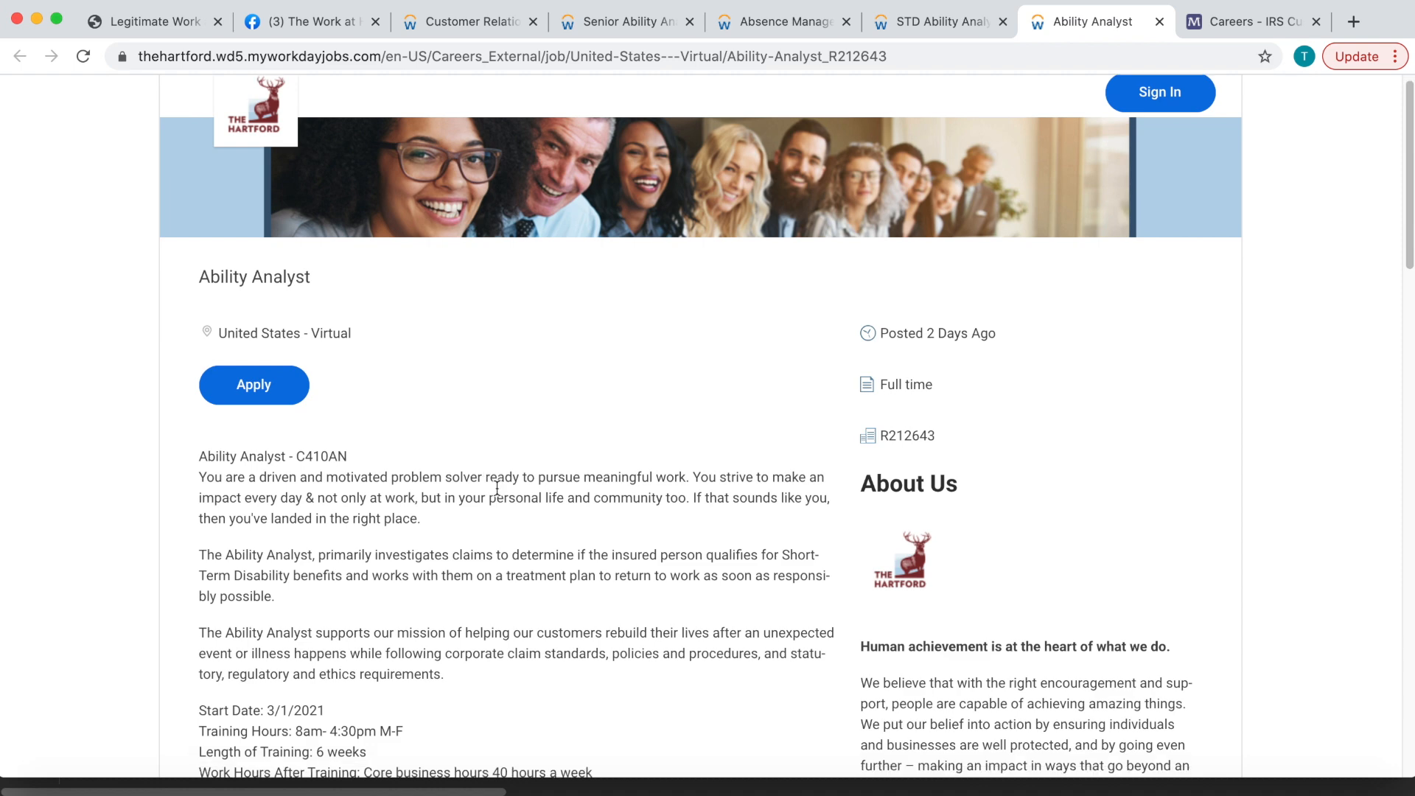
scroll("down", 3)
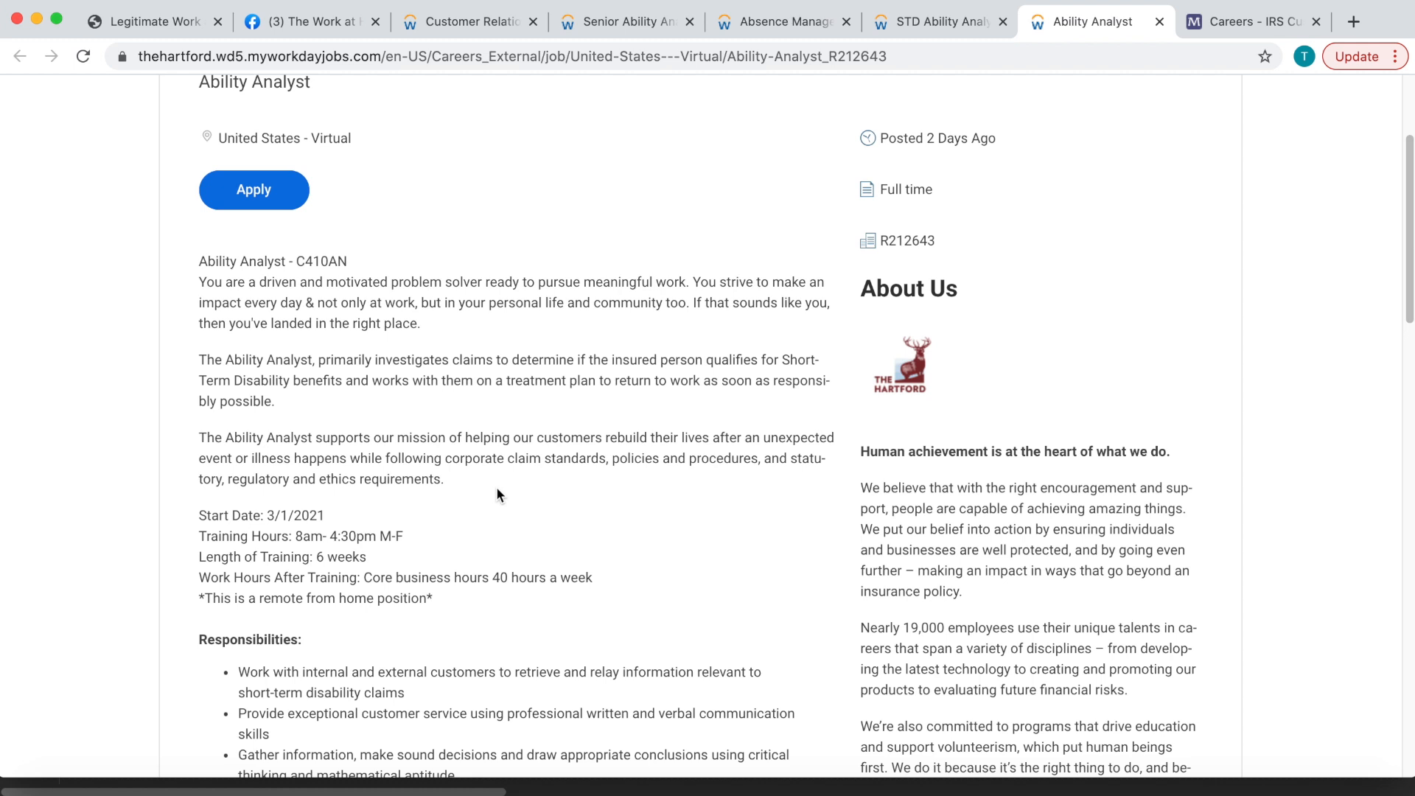
scroll("up", 3)
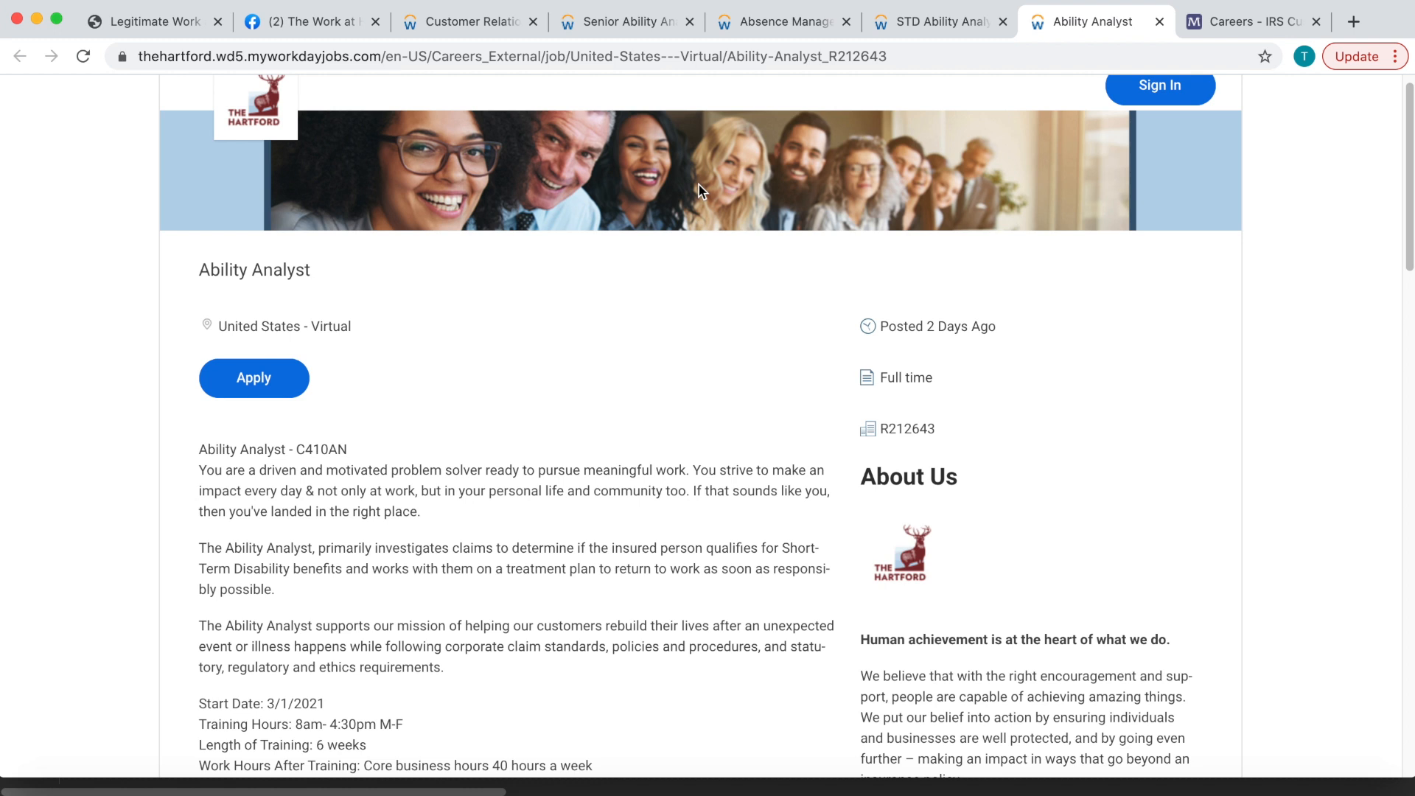
mouse_move(701, 200)
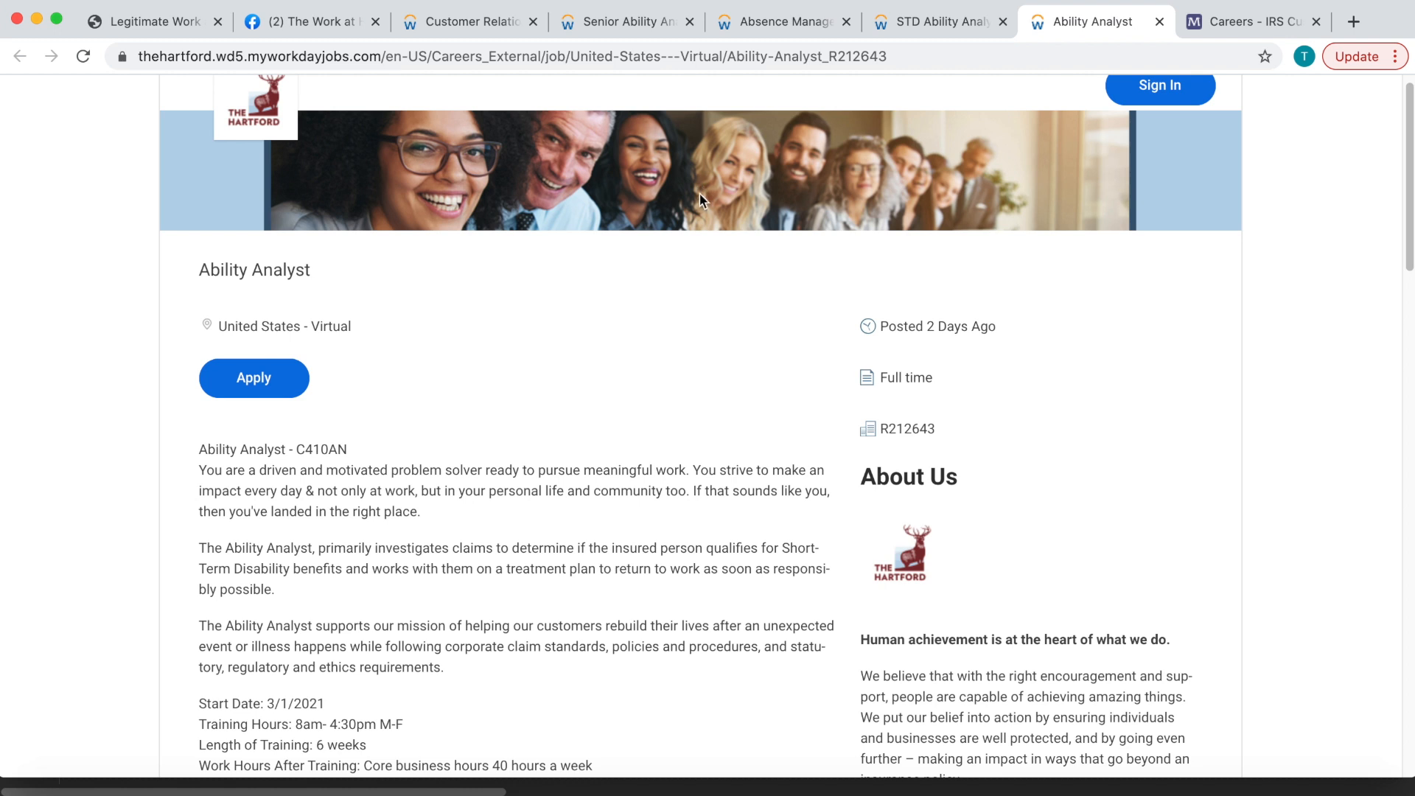
Review Maximus's IRS Customer Service Rep (Remote) qualifications and home office requirements.
left_click(1253, 21)
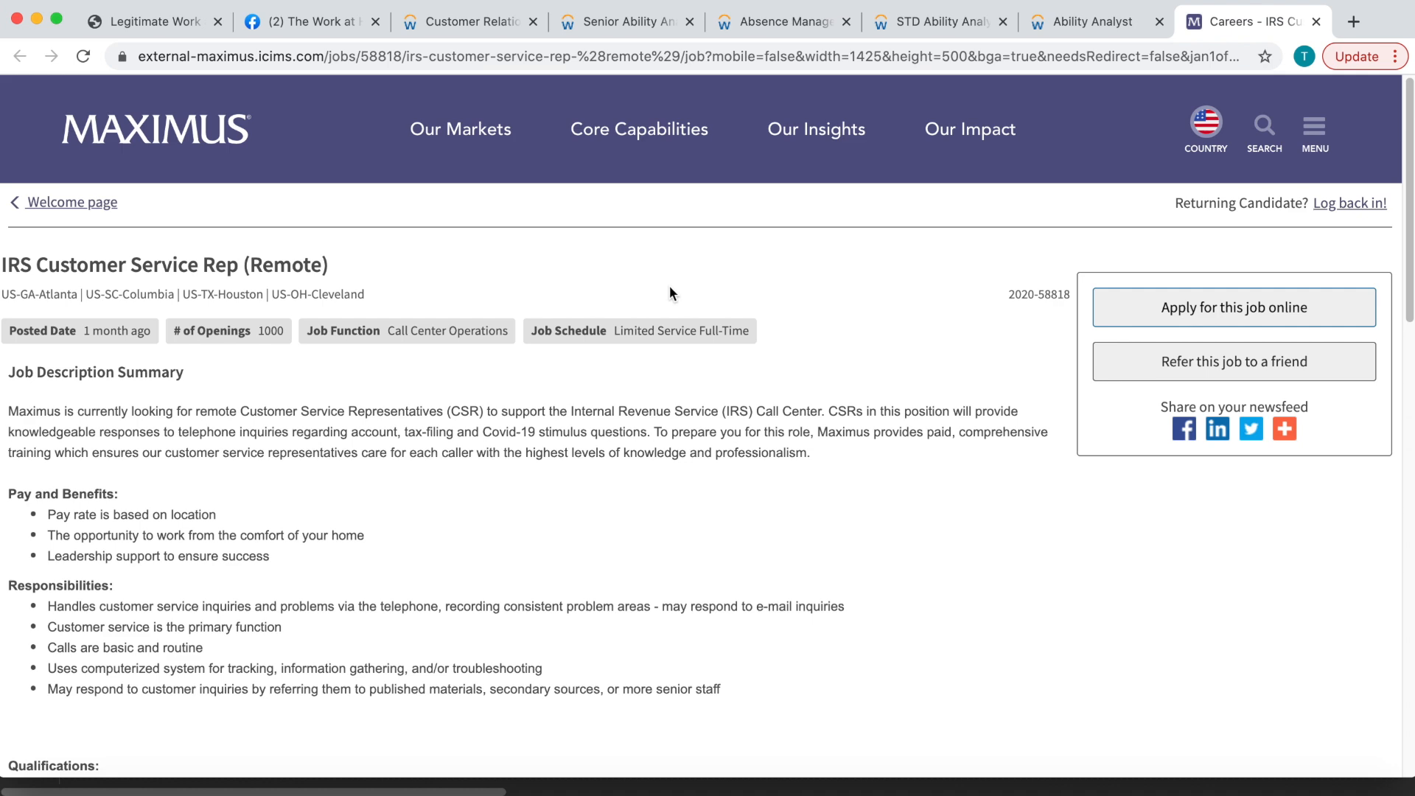
scroll("down", 3)
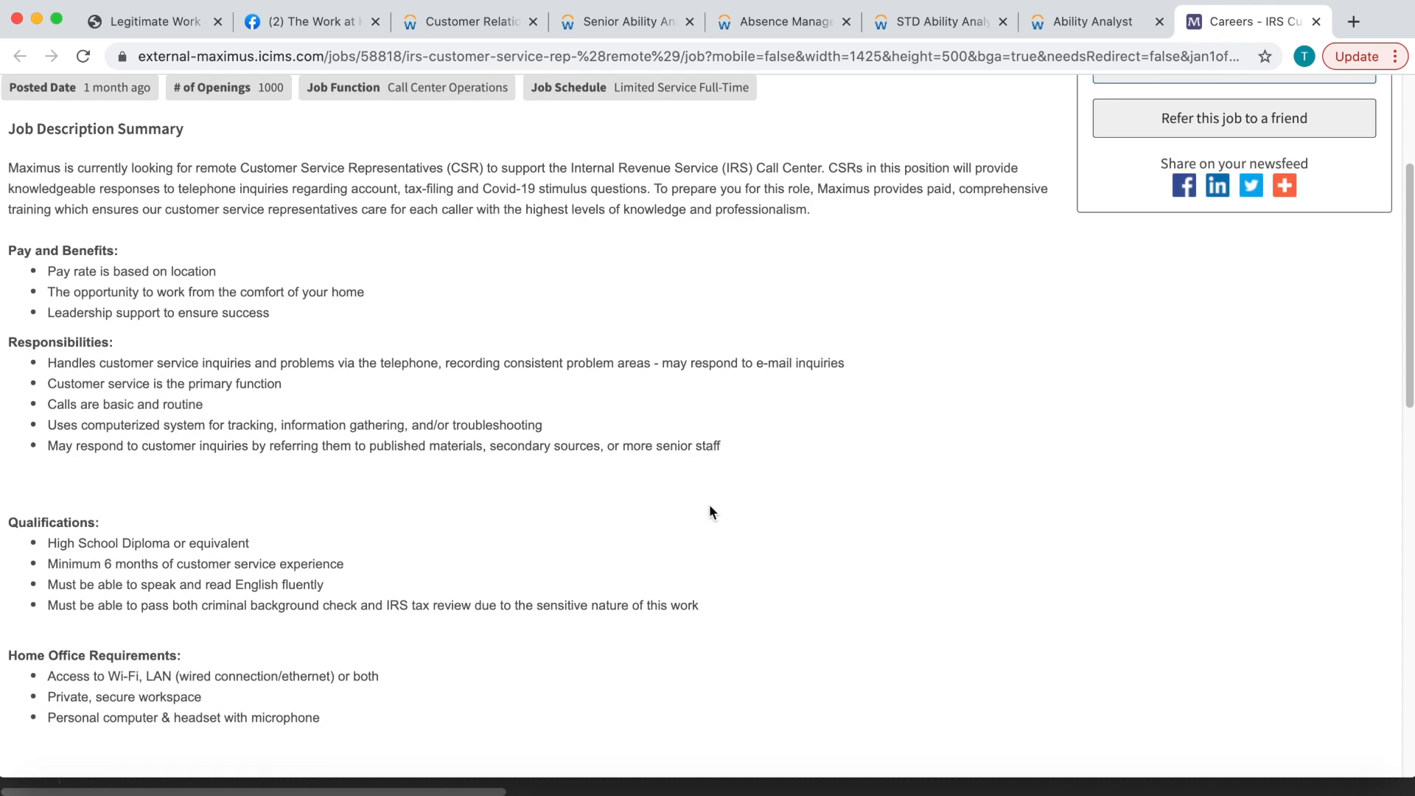
scroll("down", 3)
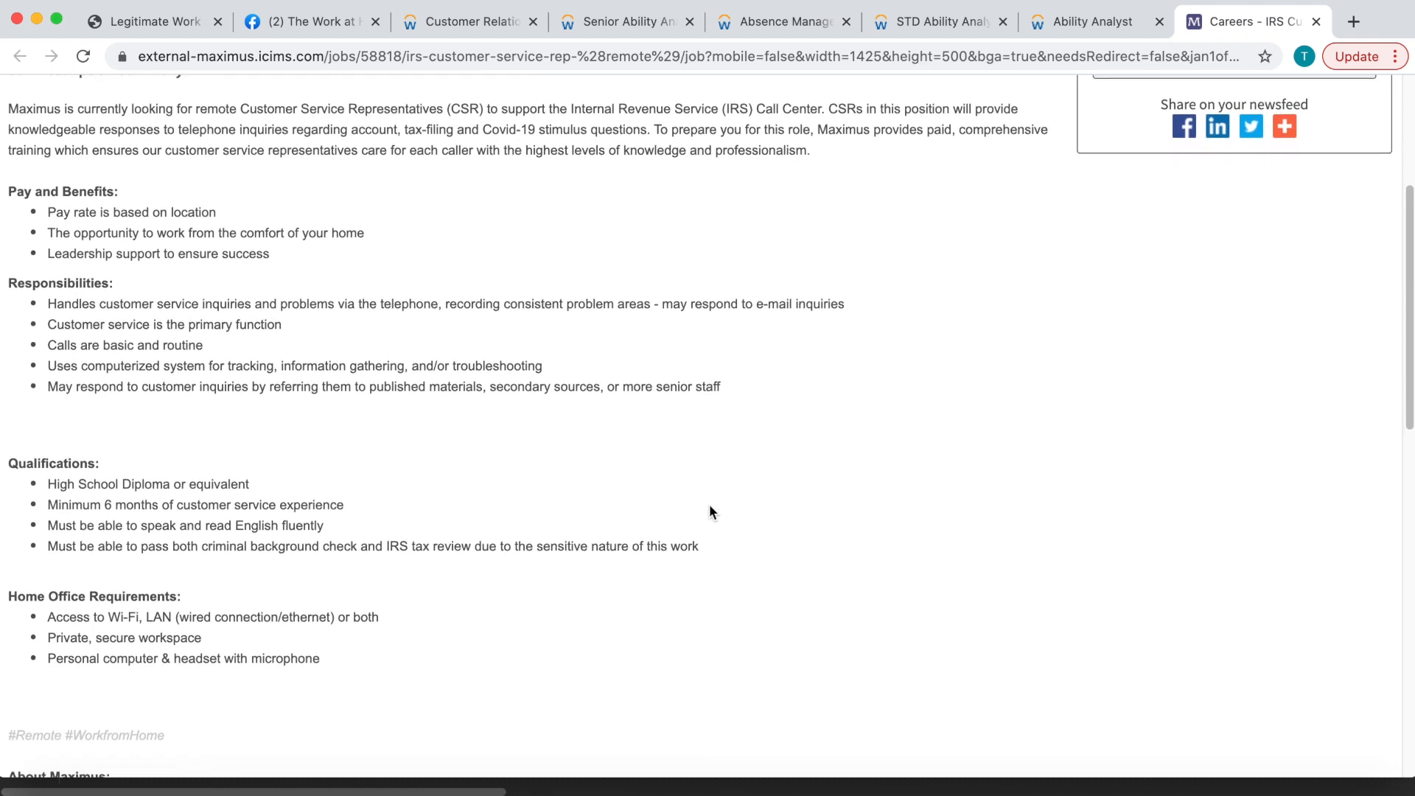
scroll("up", 3)
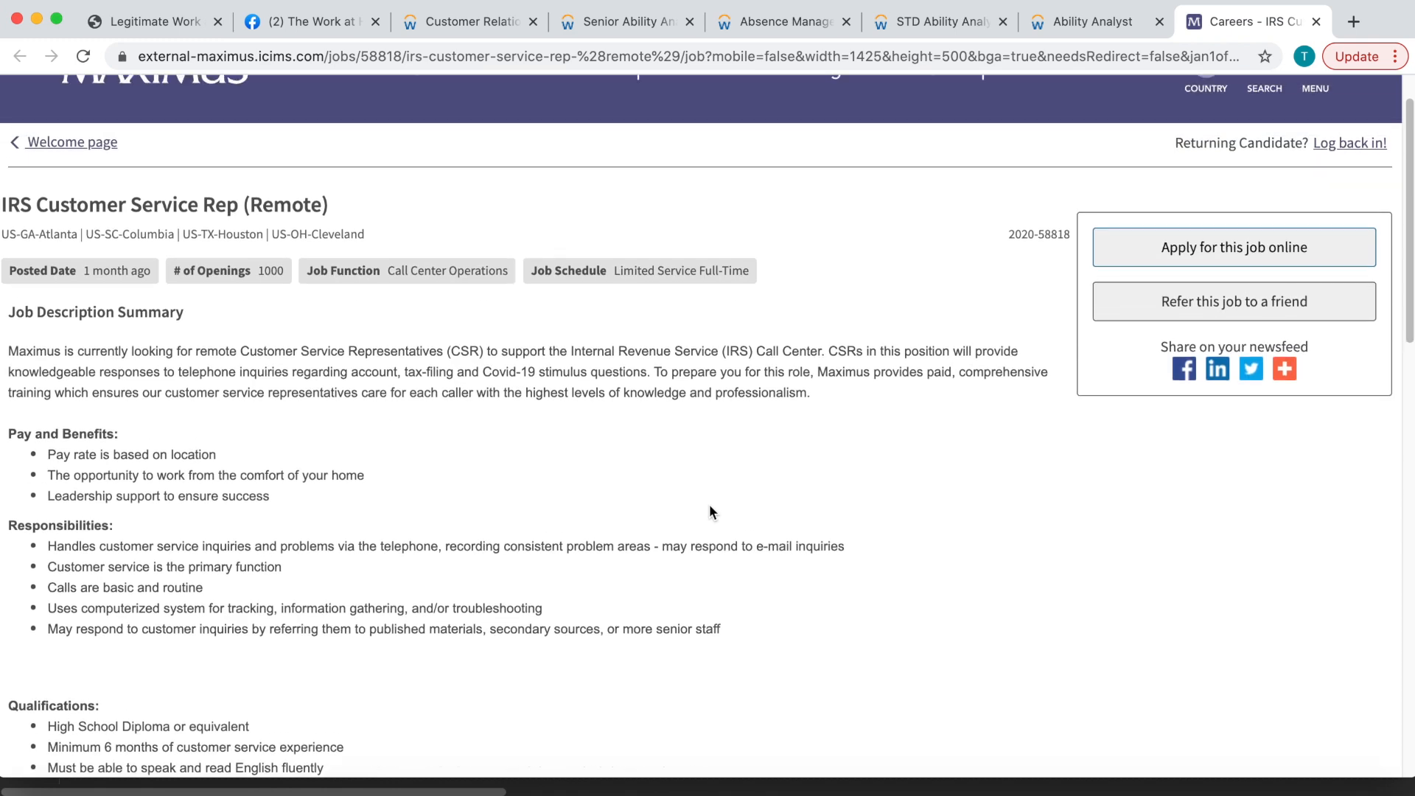
Browse the WAHJobQueen January 26–28 work-at-home job leads lists.
left_click(152, 21)
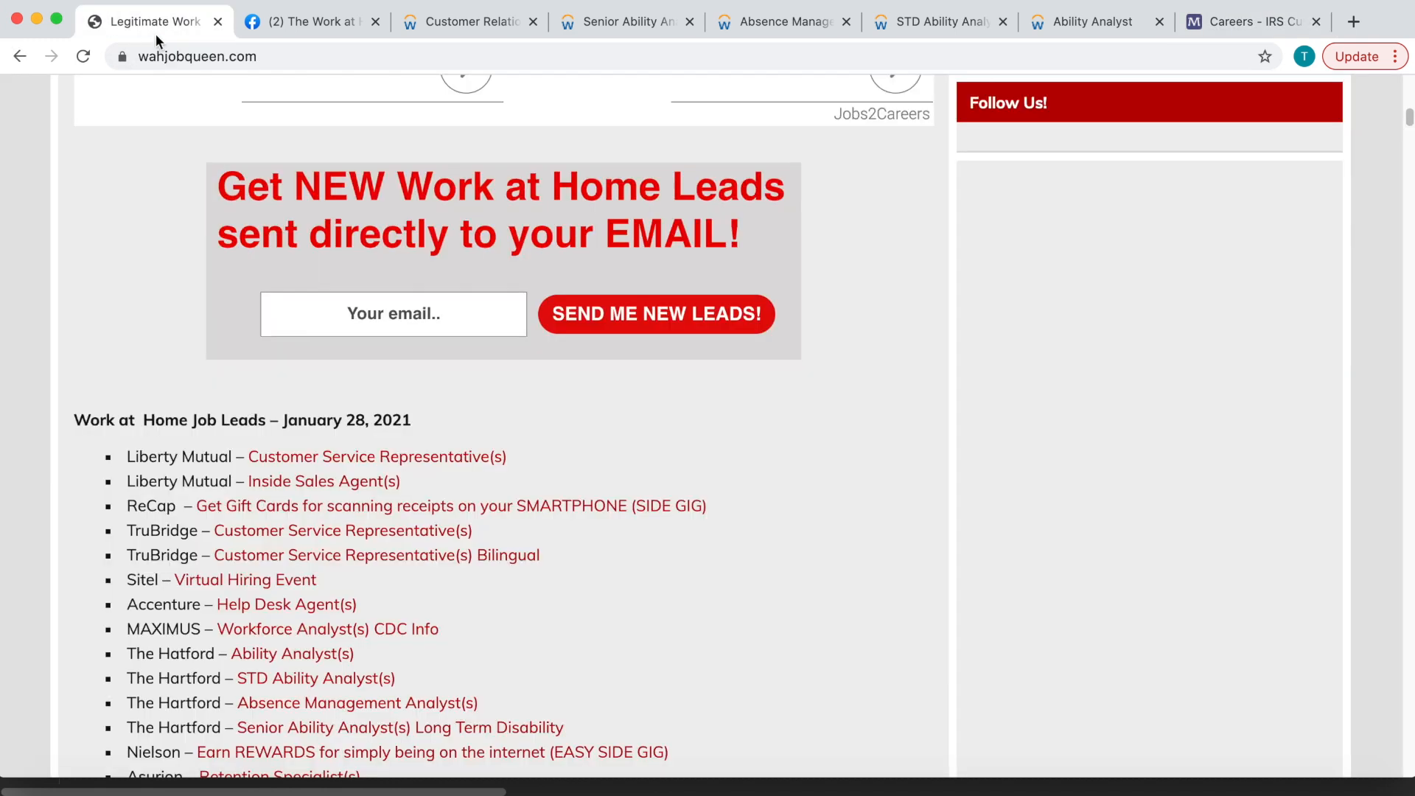
scroll("down", 3)
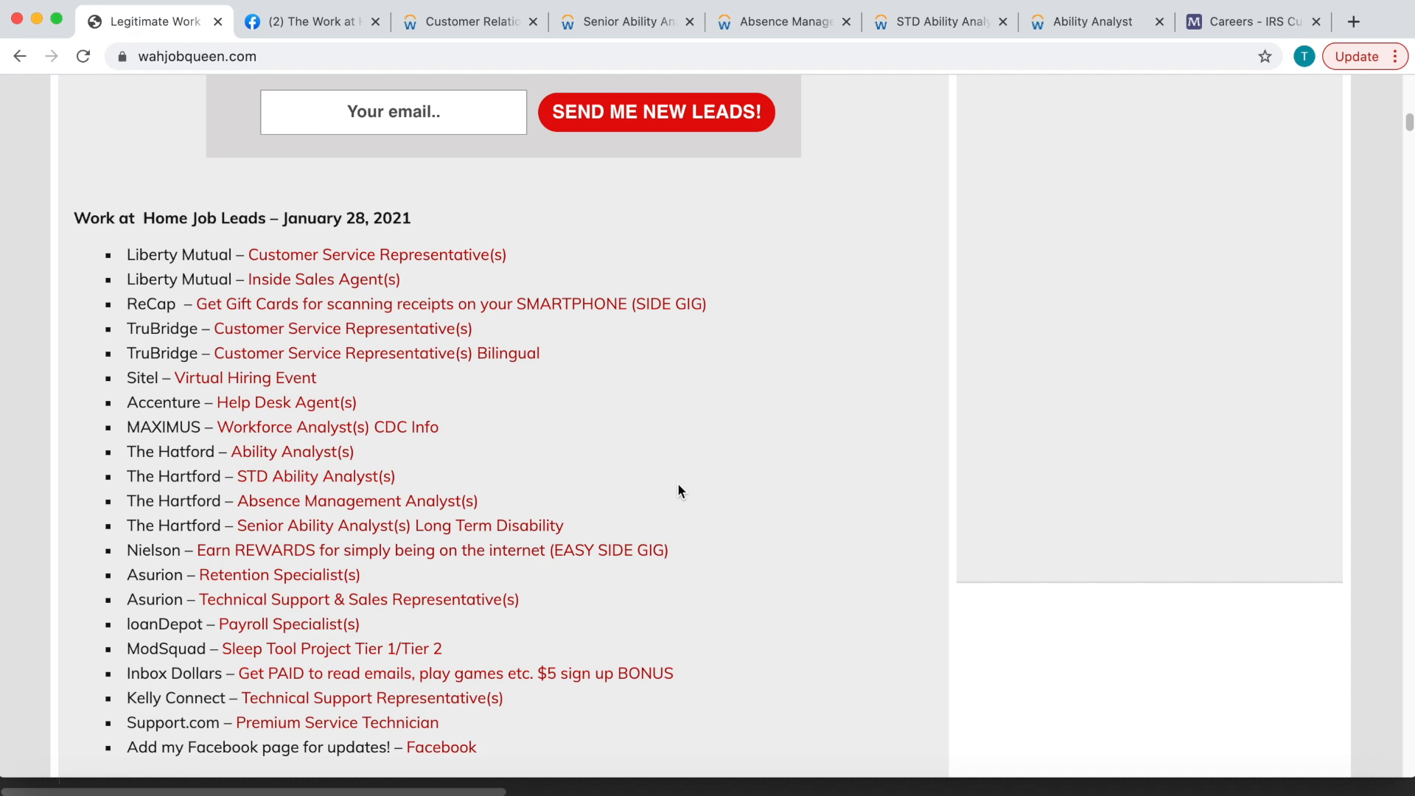
scroll("down", 3)
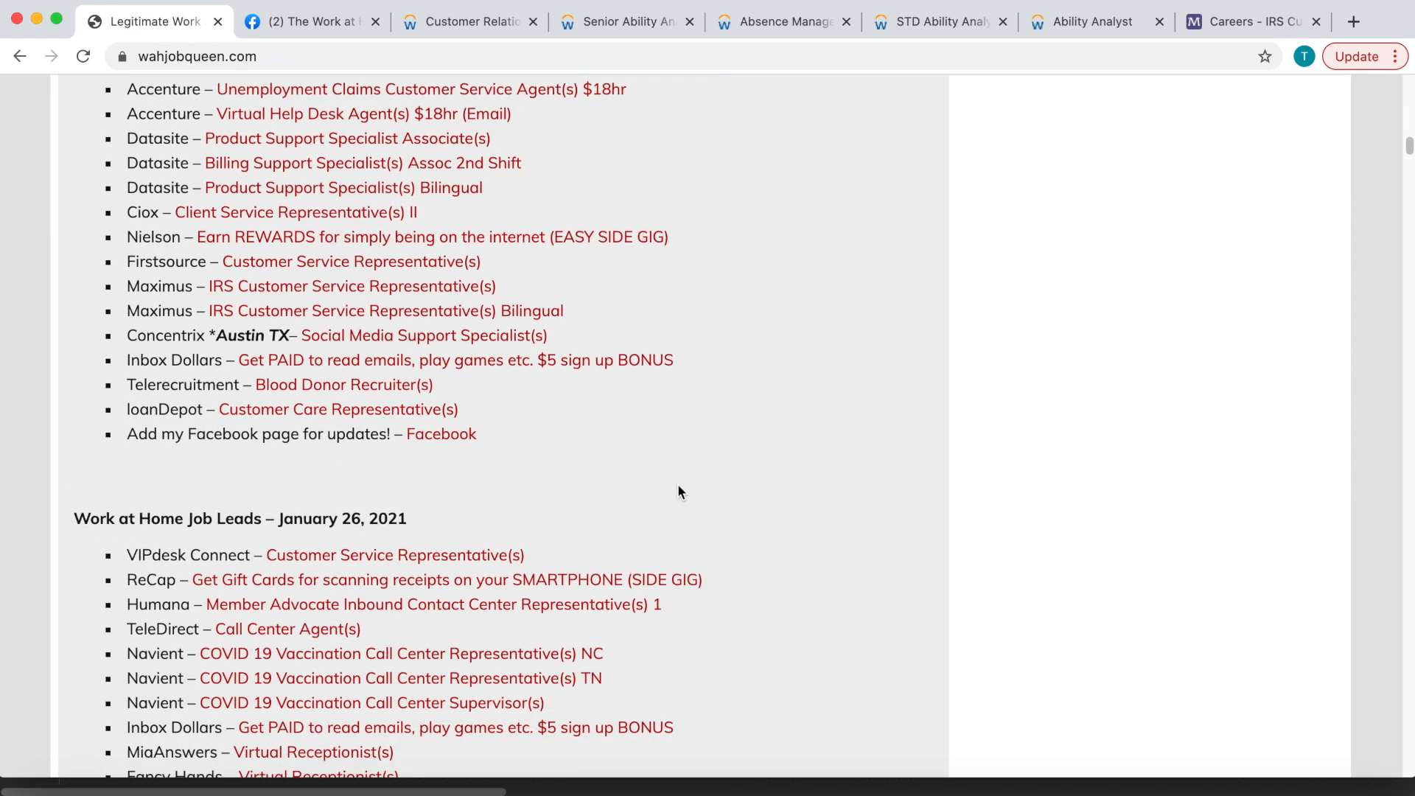
scroll("down", 3)
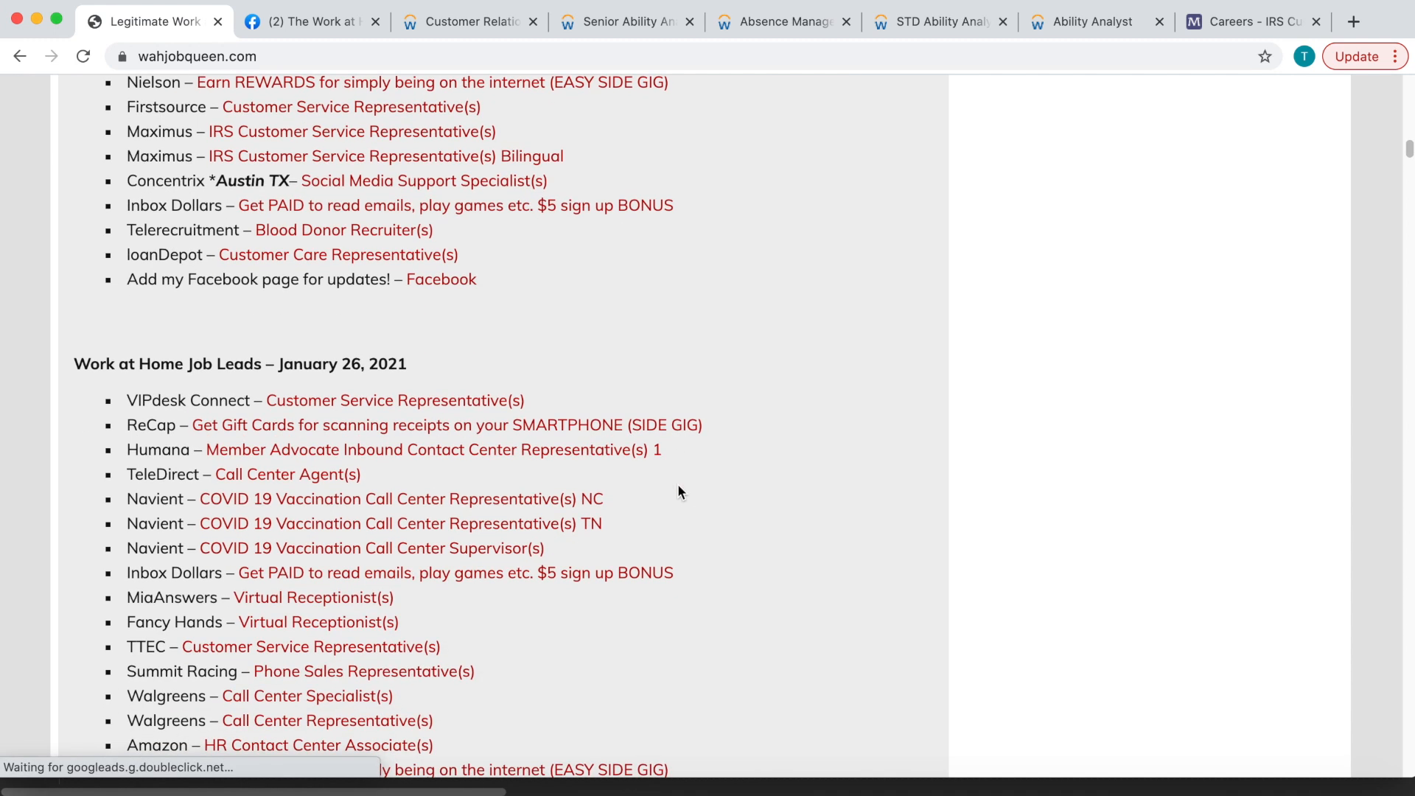
scroll("down", 3)
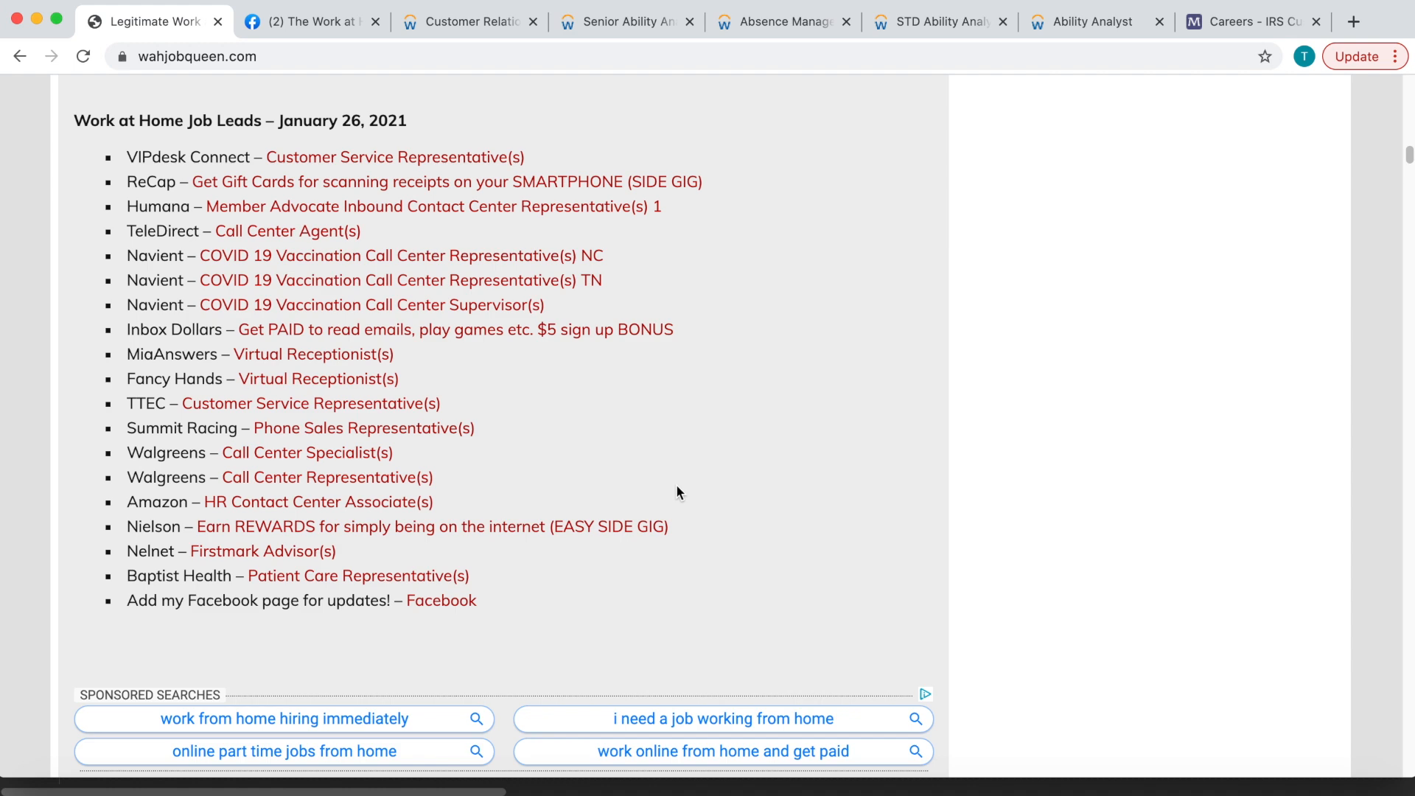
scroll("up", 3)
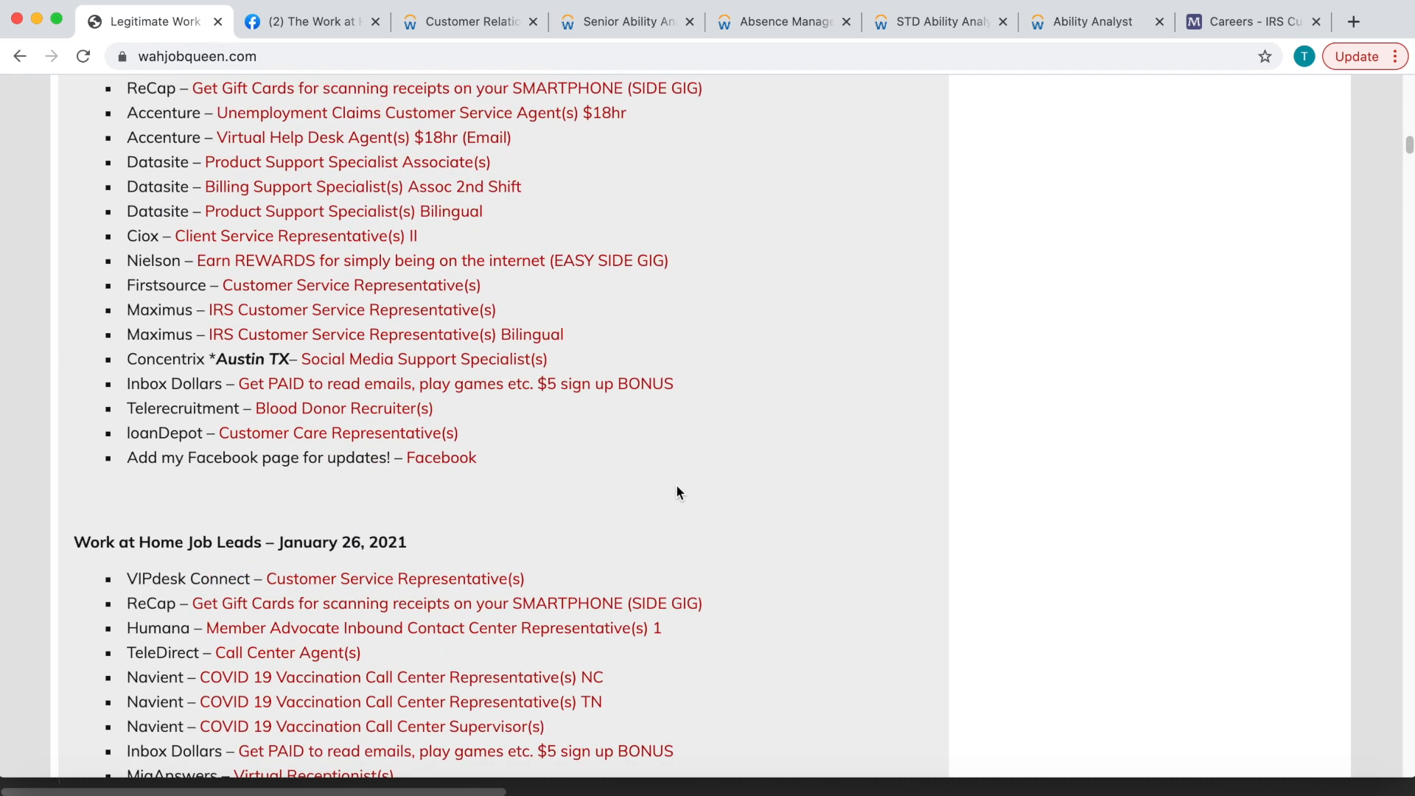
scroll("up", 3)
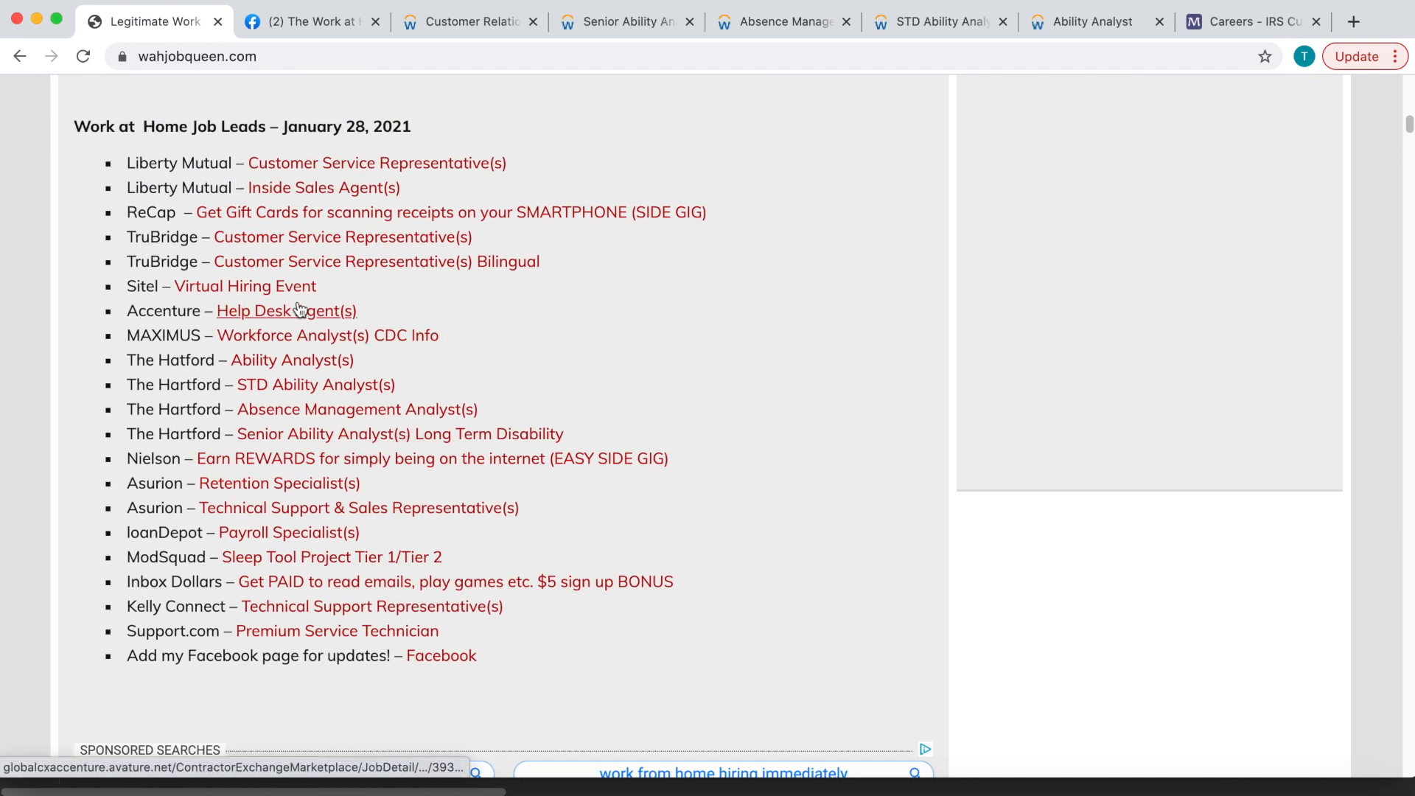
Follow the Accenture Help Desk Agent link, landing on a 'Page not found' error.
left_click(285, 311)
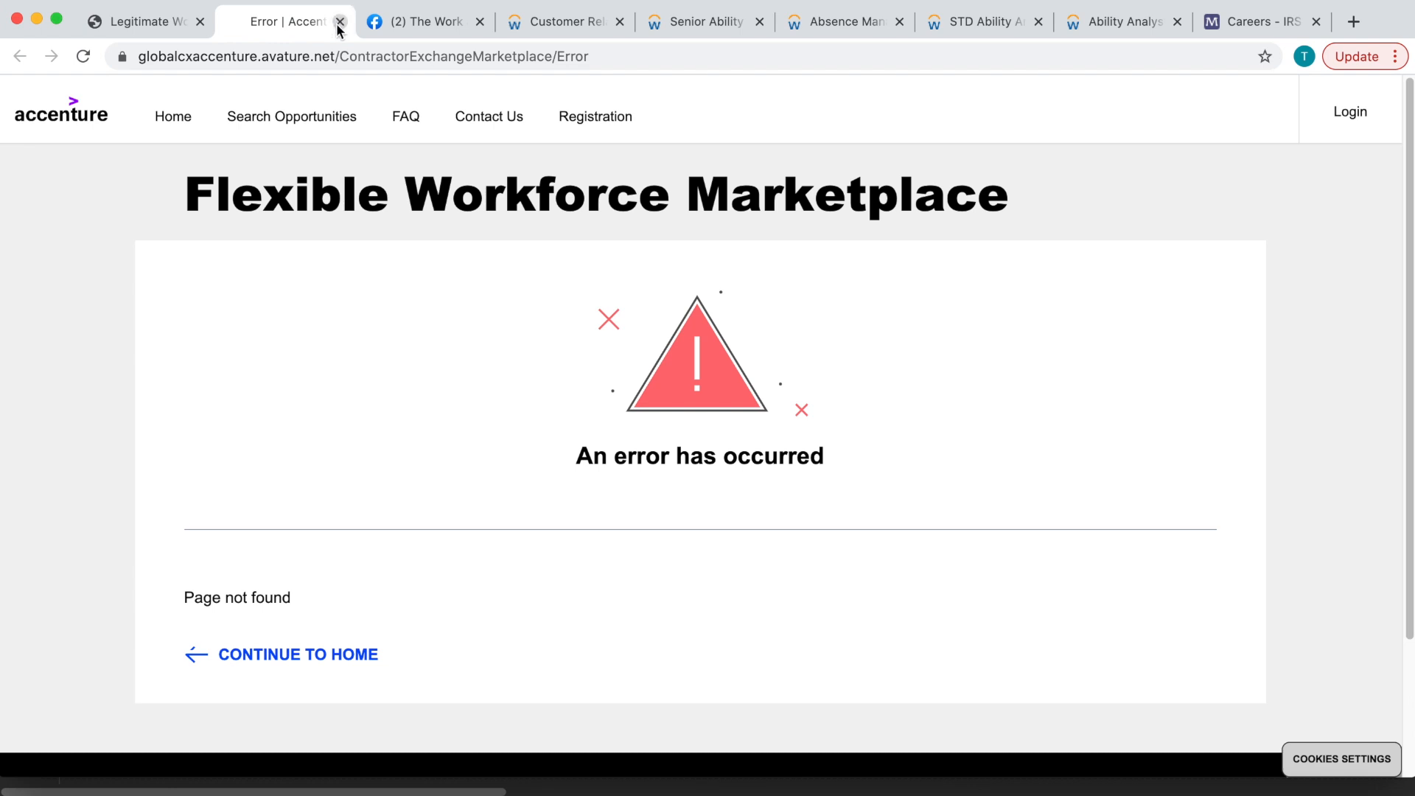
left_click(340, 21)
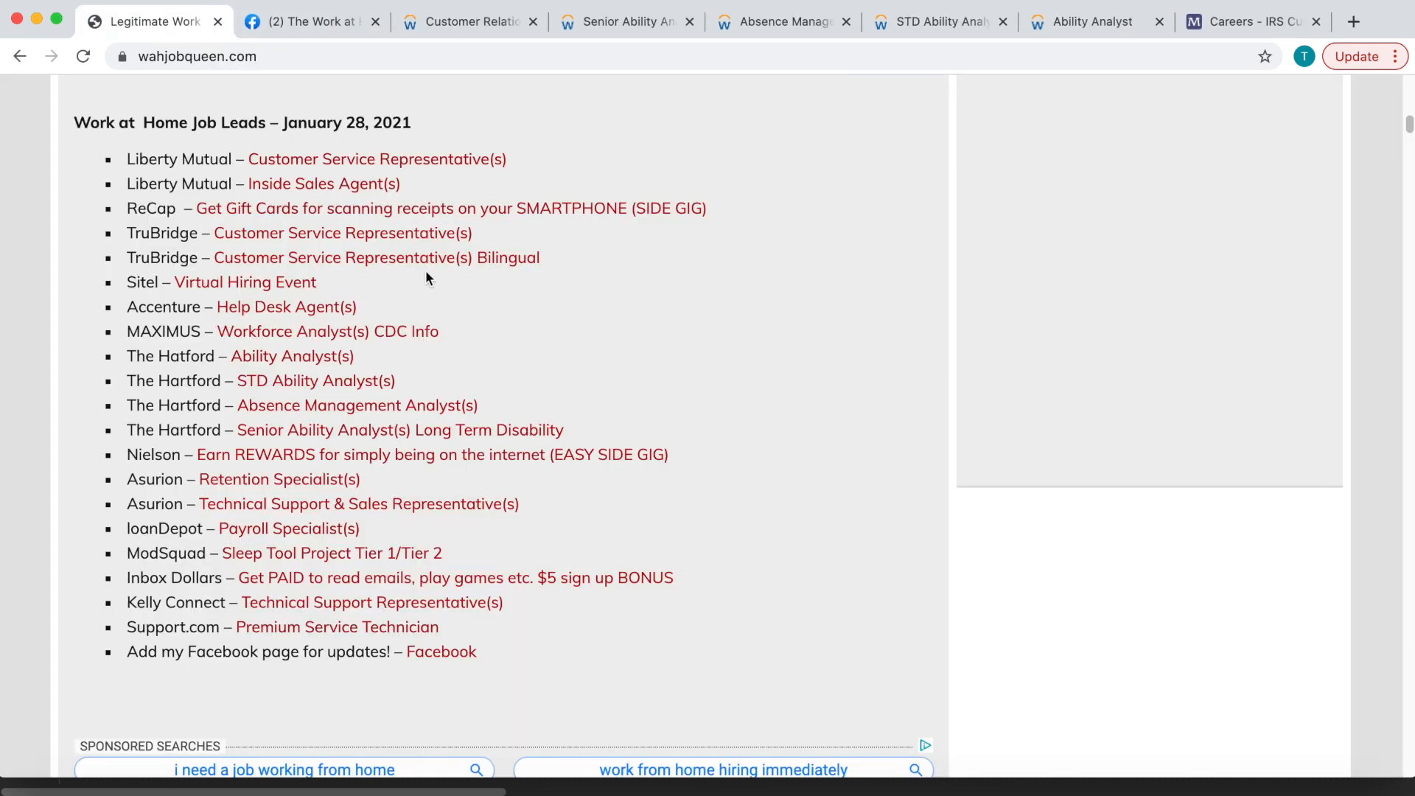
scroll("down", 3)
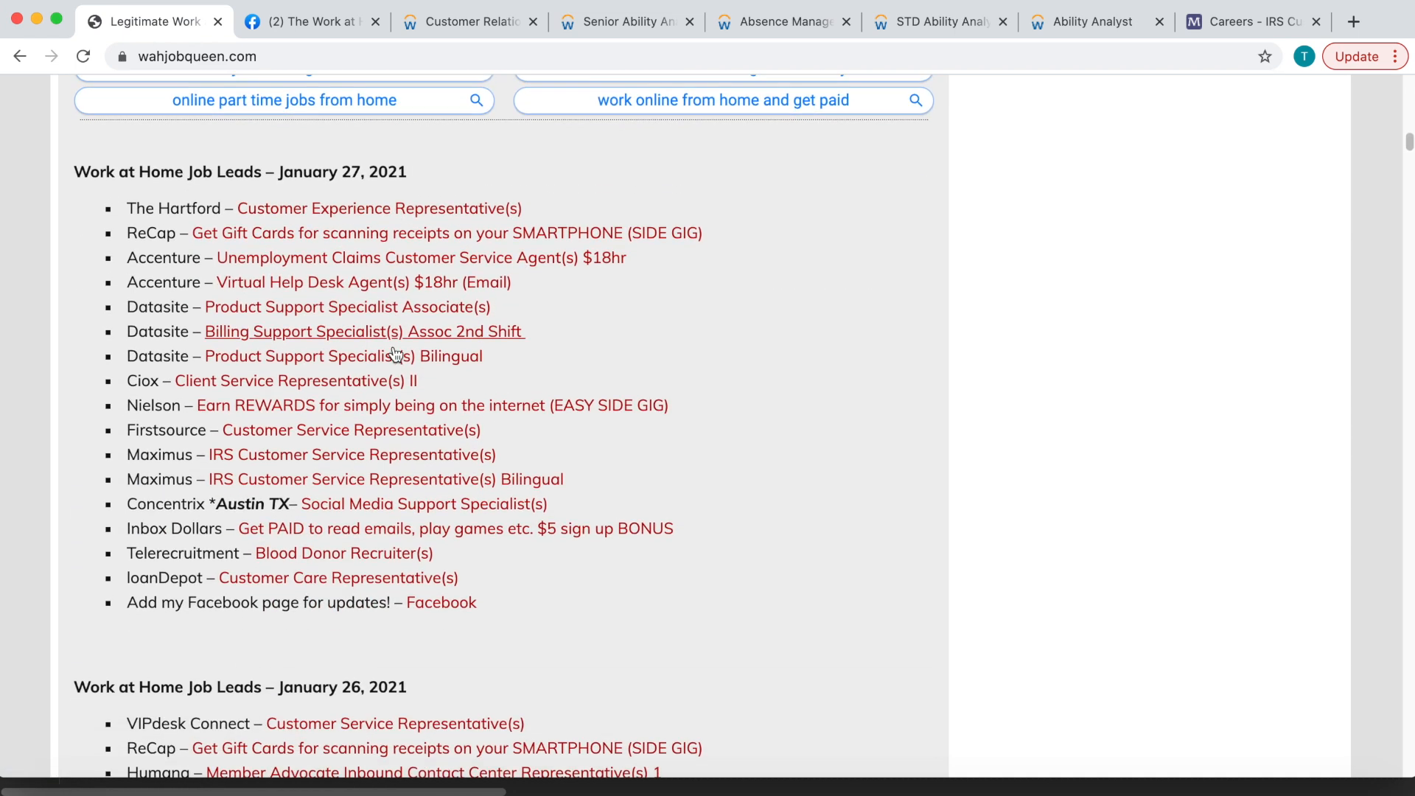
left_click(392, 256)
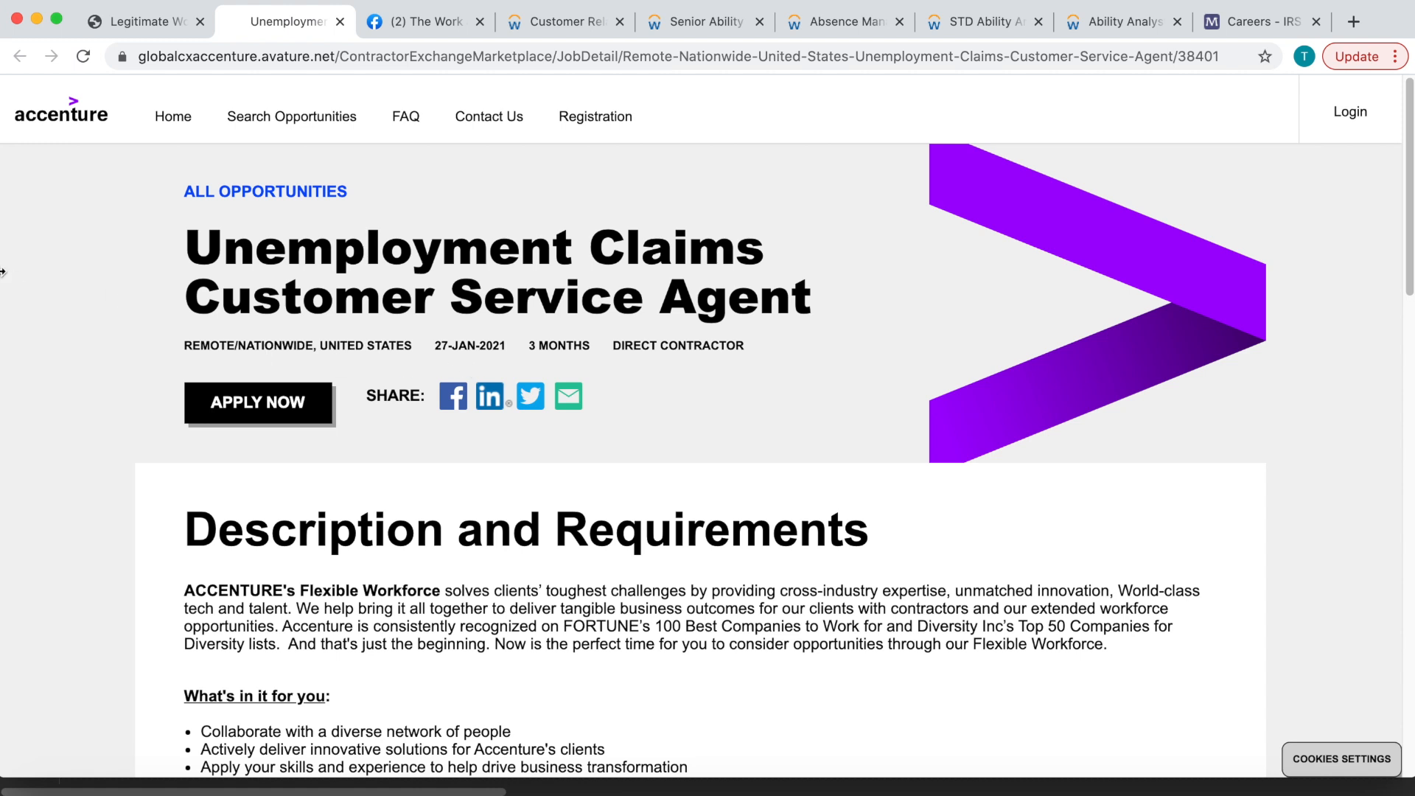
Bring the Unemployment Claims Customer Service Agent posting's Description and Requirements into view.
scroll("down", 3)
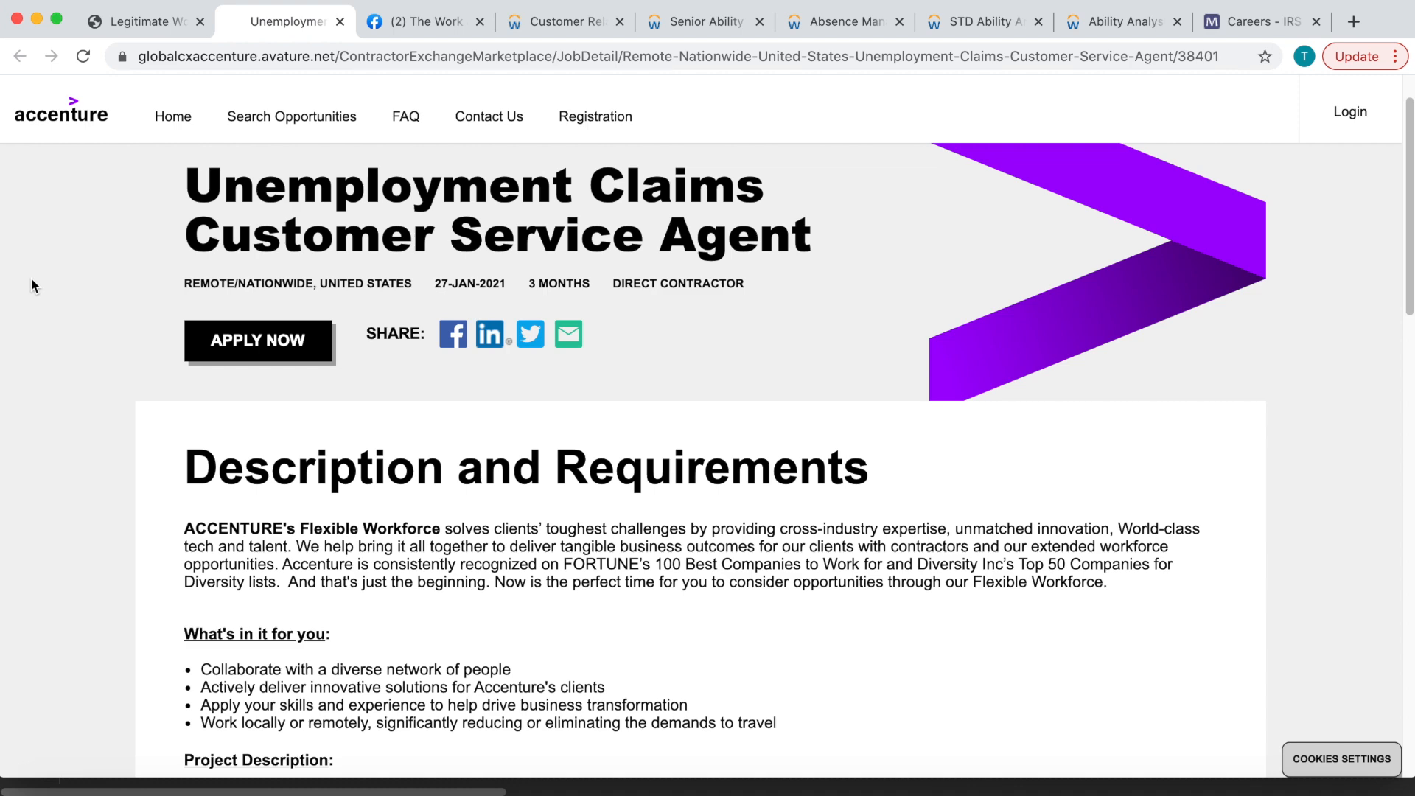
mouse_move(149, 21)
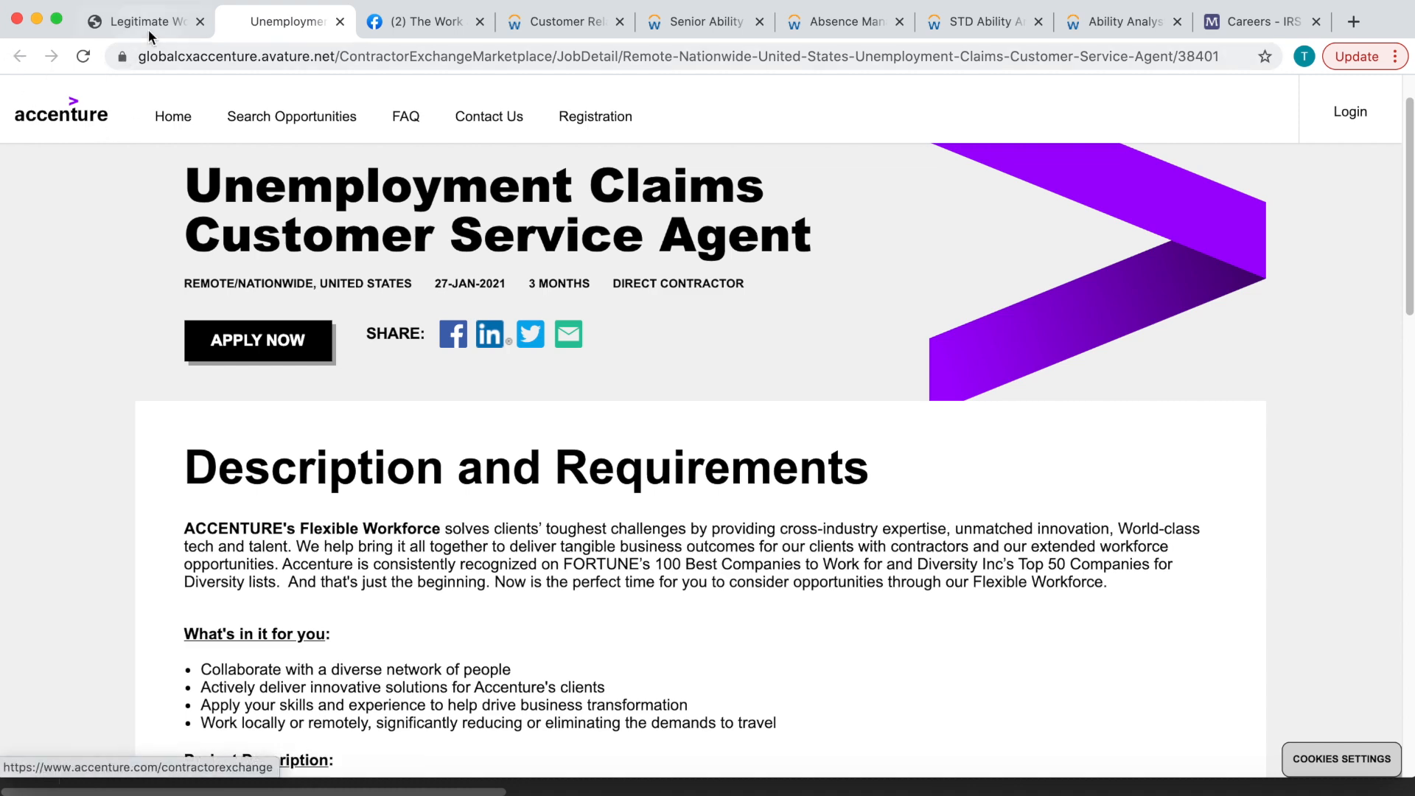
Browse the WAHJobQueen leads back through January 21, 2021 until the January 19 leads appear.
left_click(140, 20)
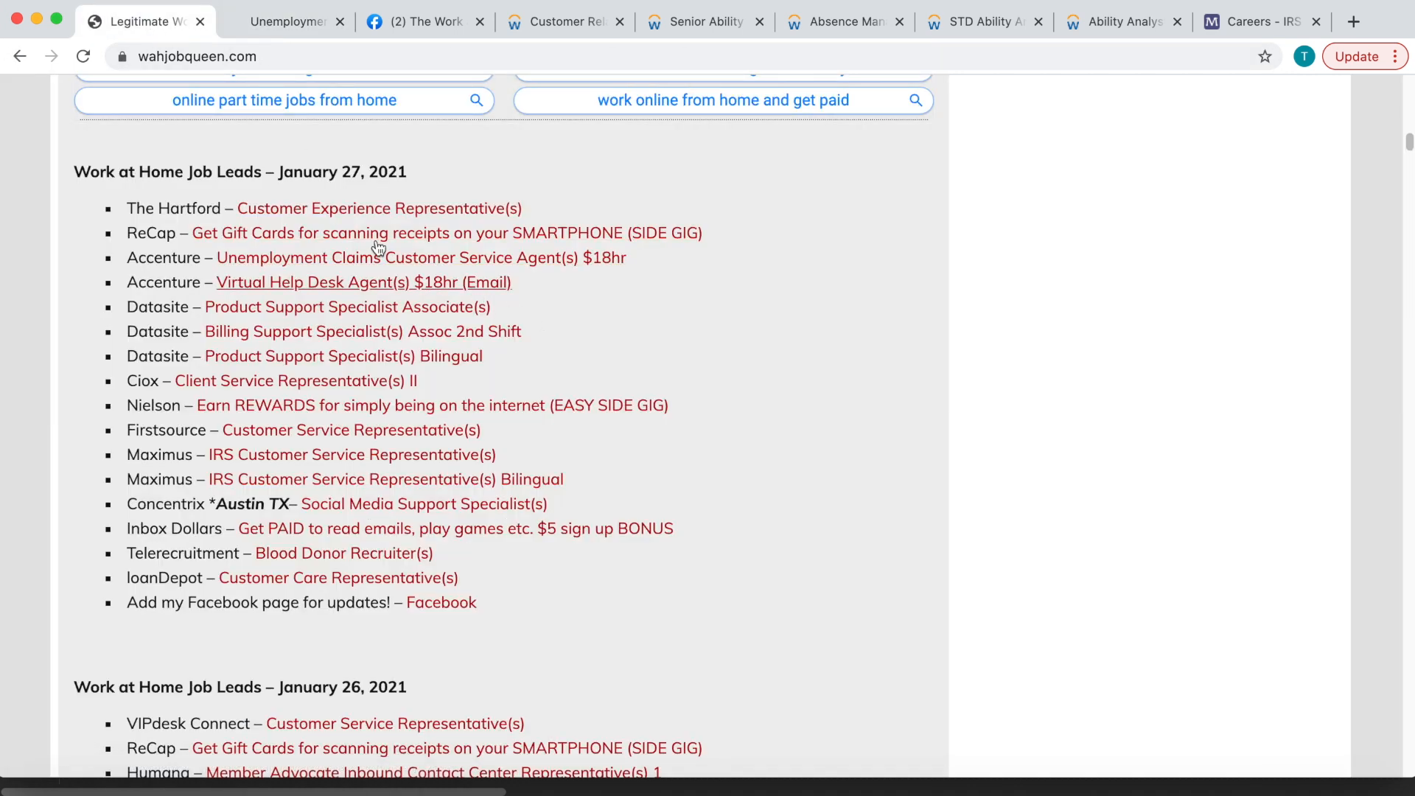
mouse_move(336, 190)
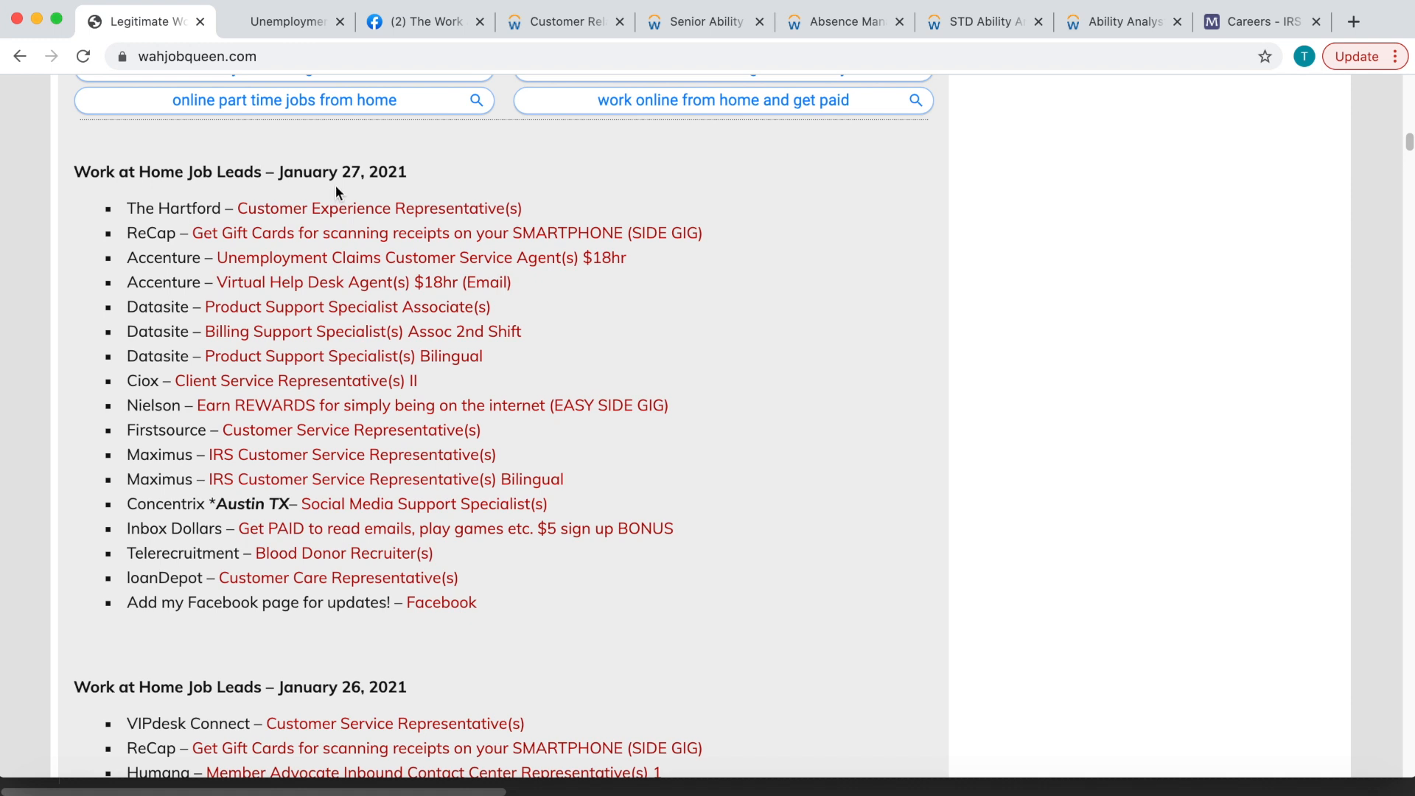
mouse_move(158, 264)
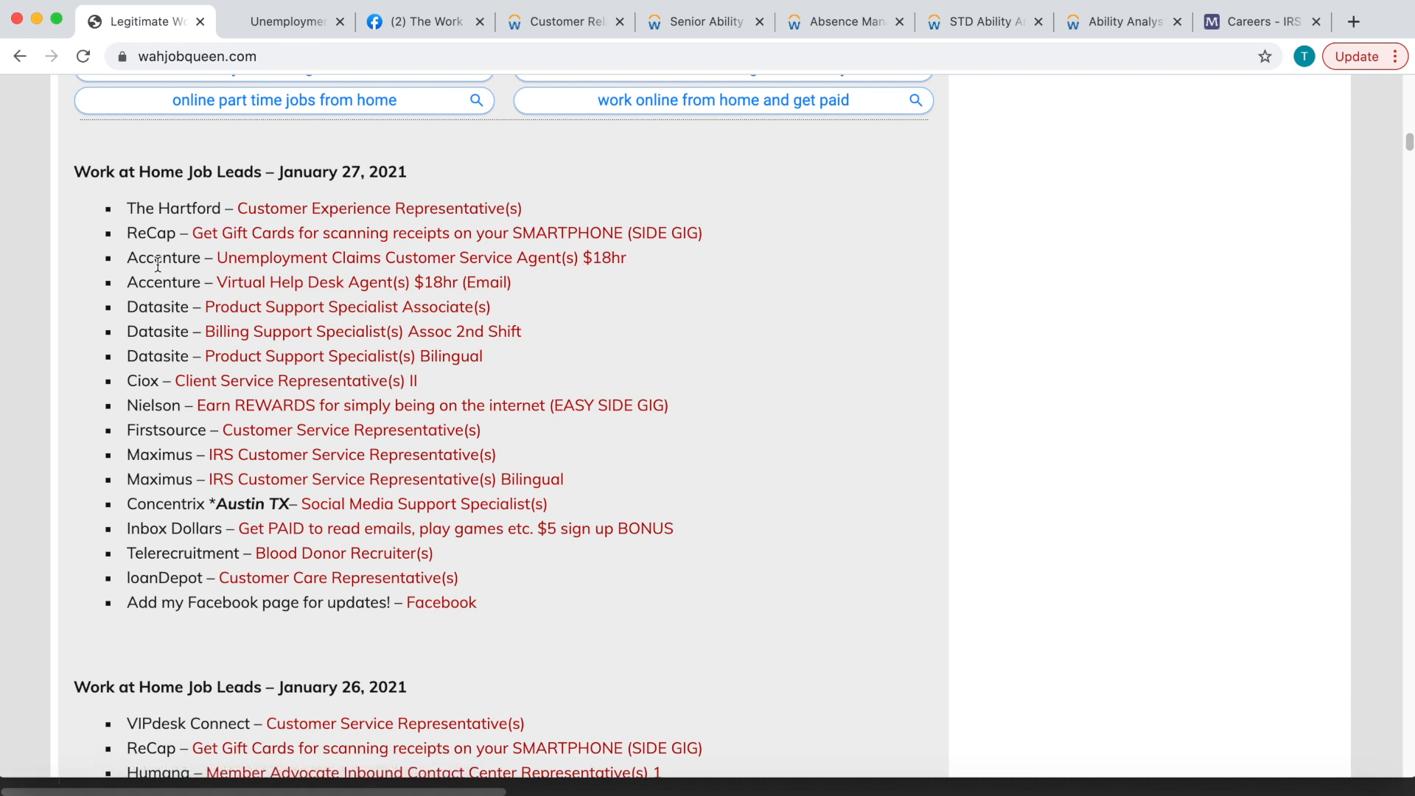
mouse_move(420, 256)
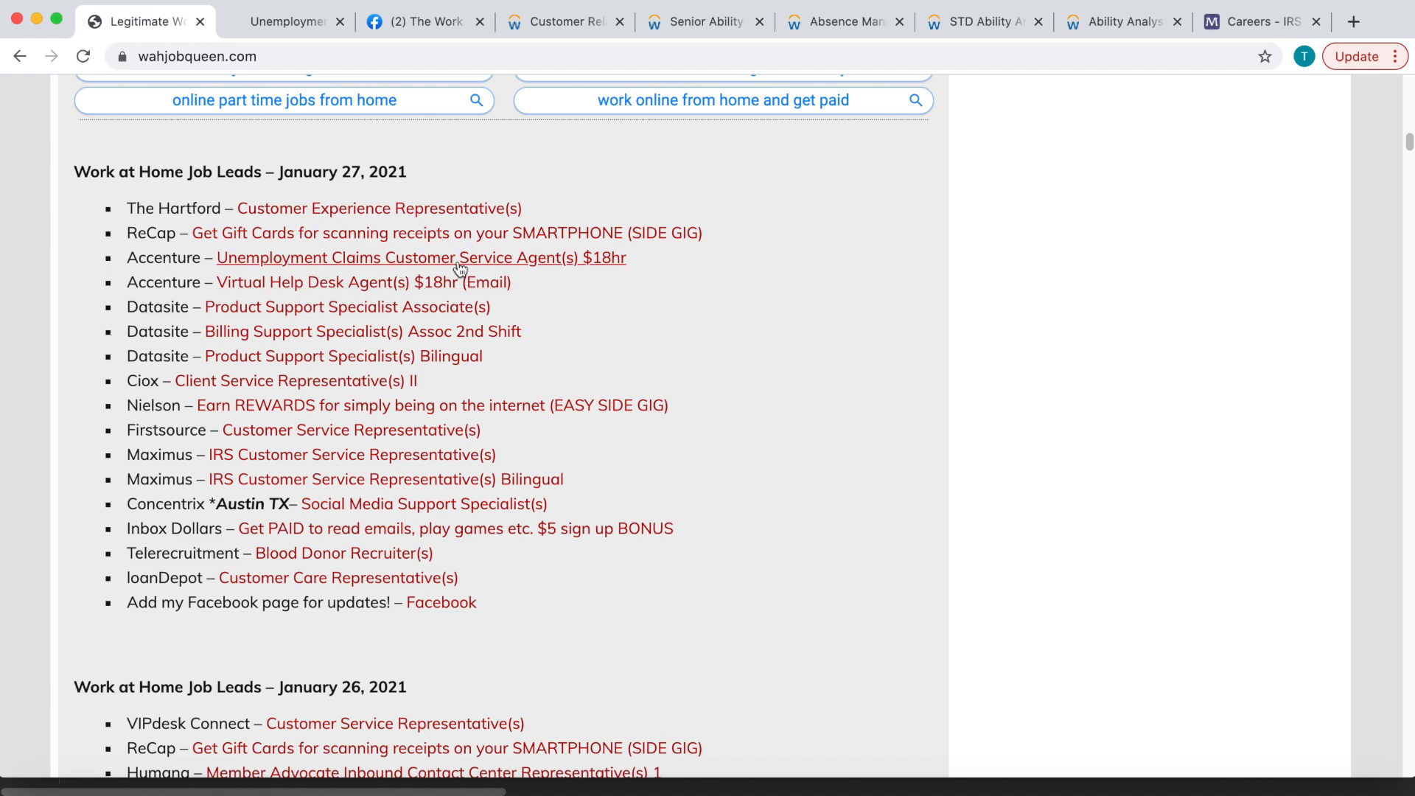
mouse_move(666, 279)
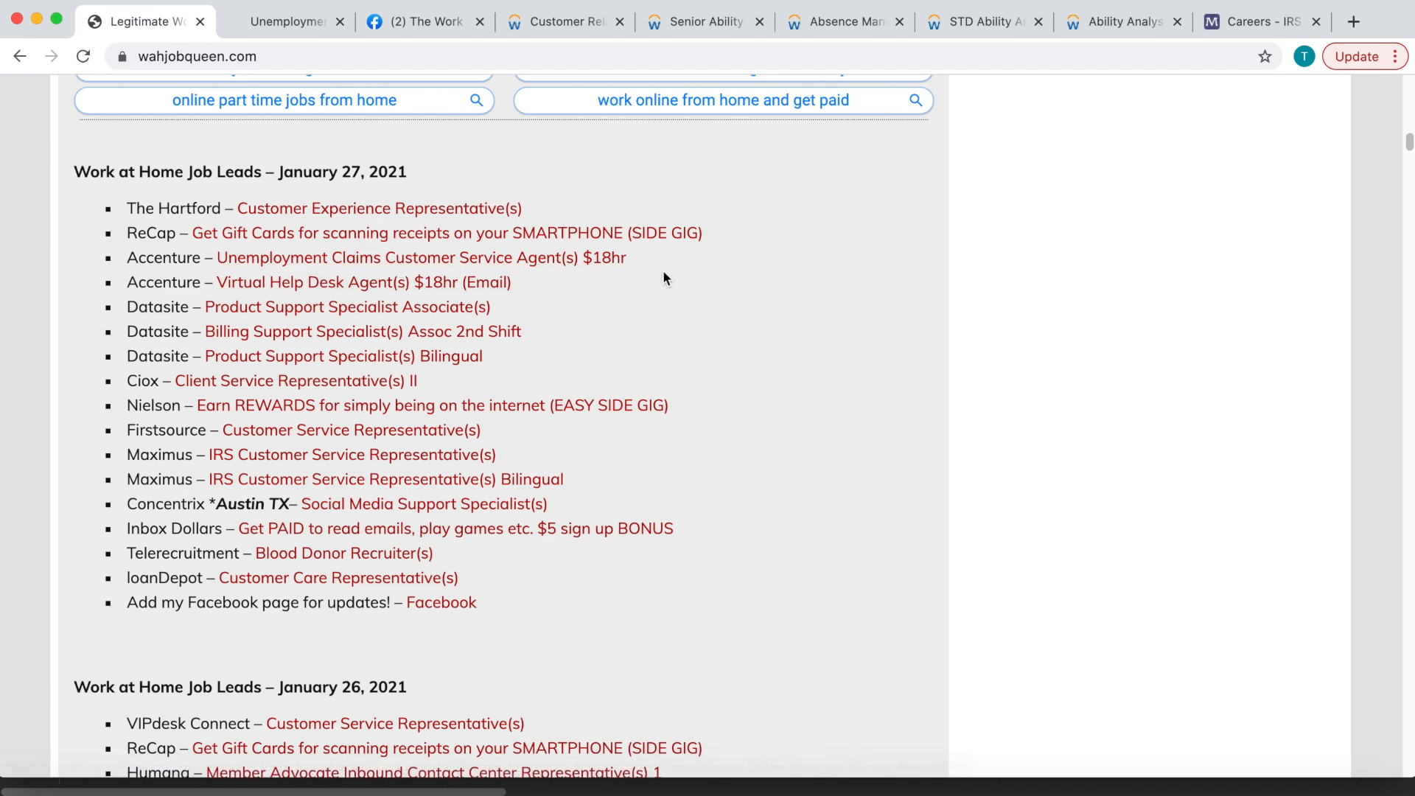
scroll("up", 3)
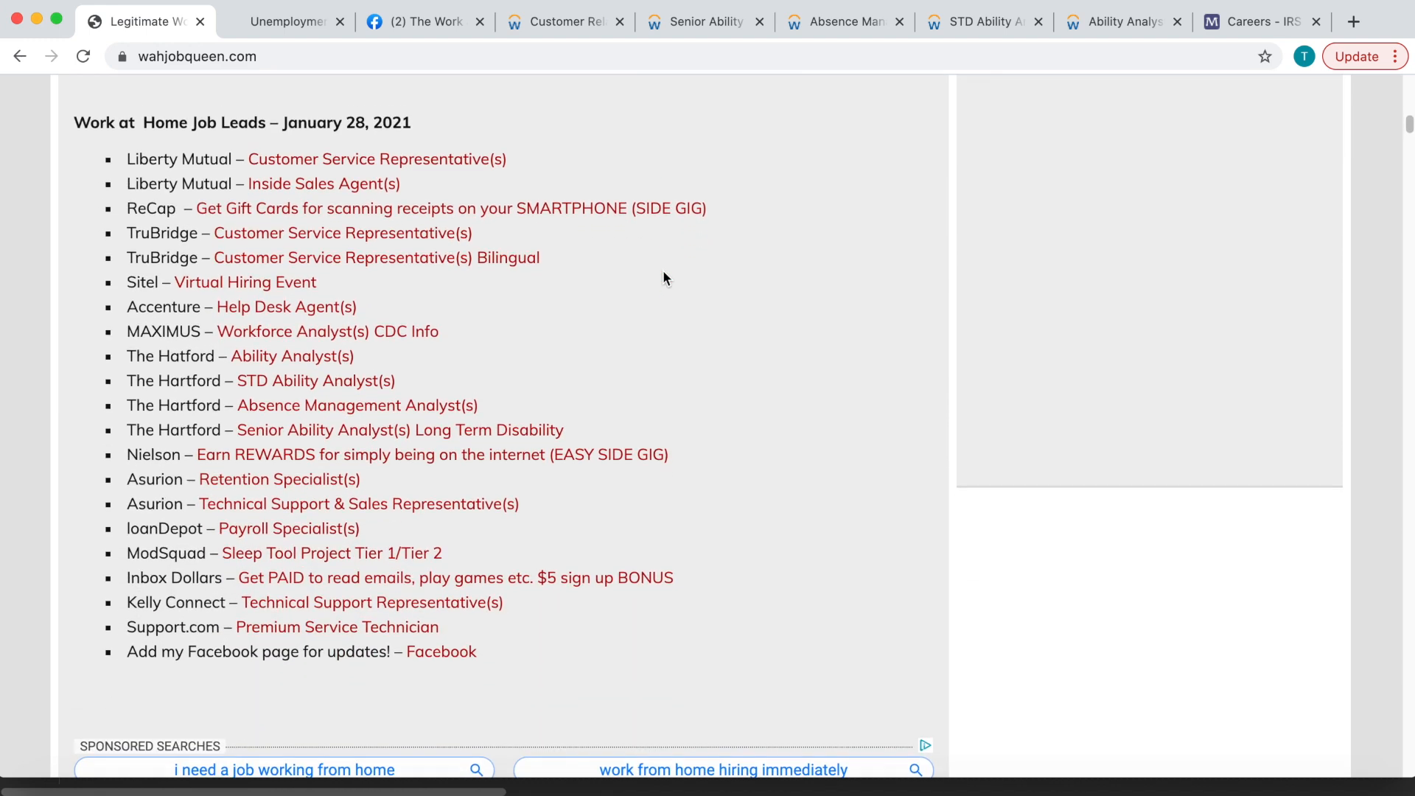
mouse_move(408, 217)
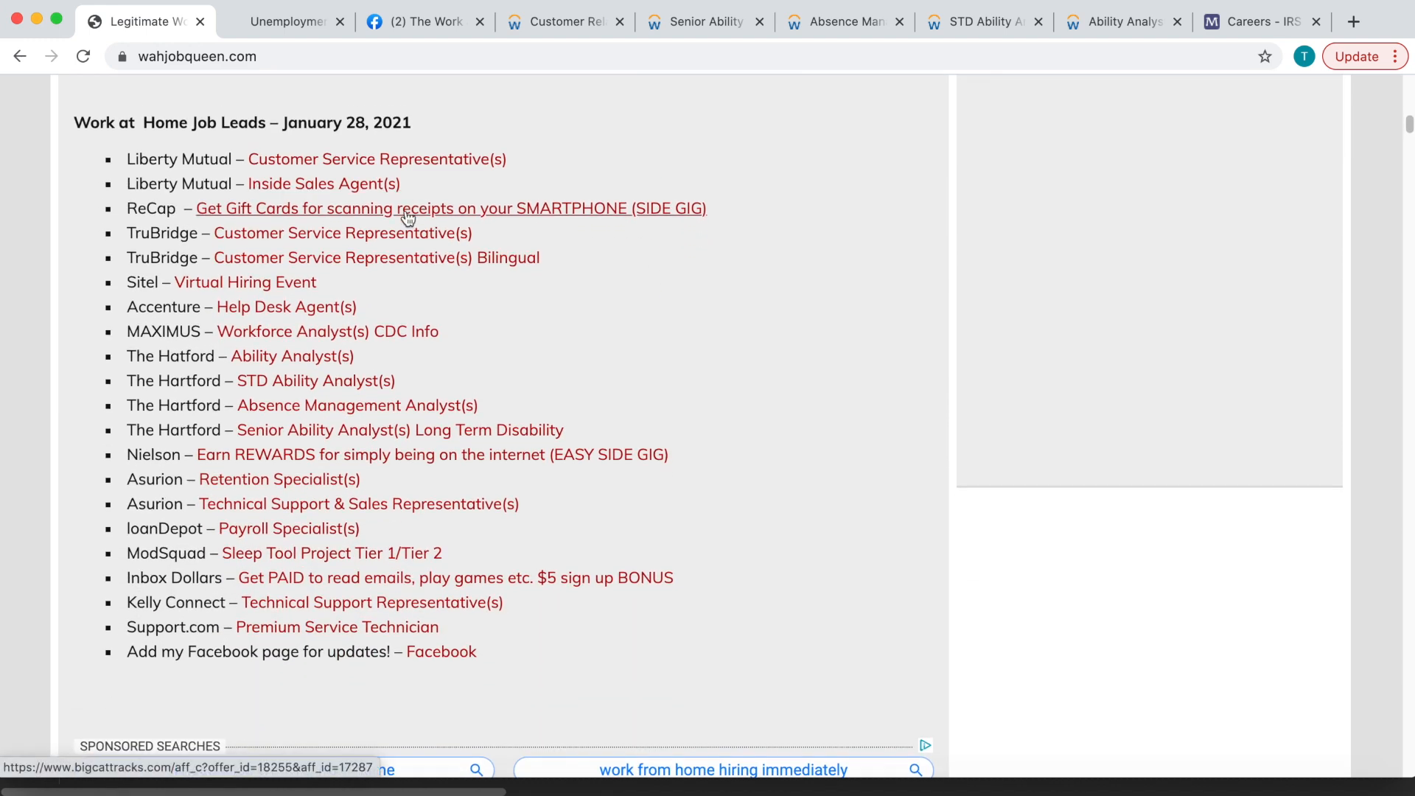
mouse_move(325, 429)
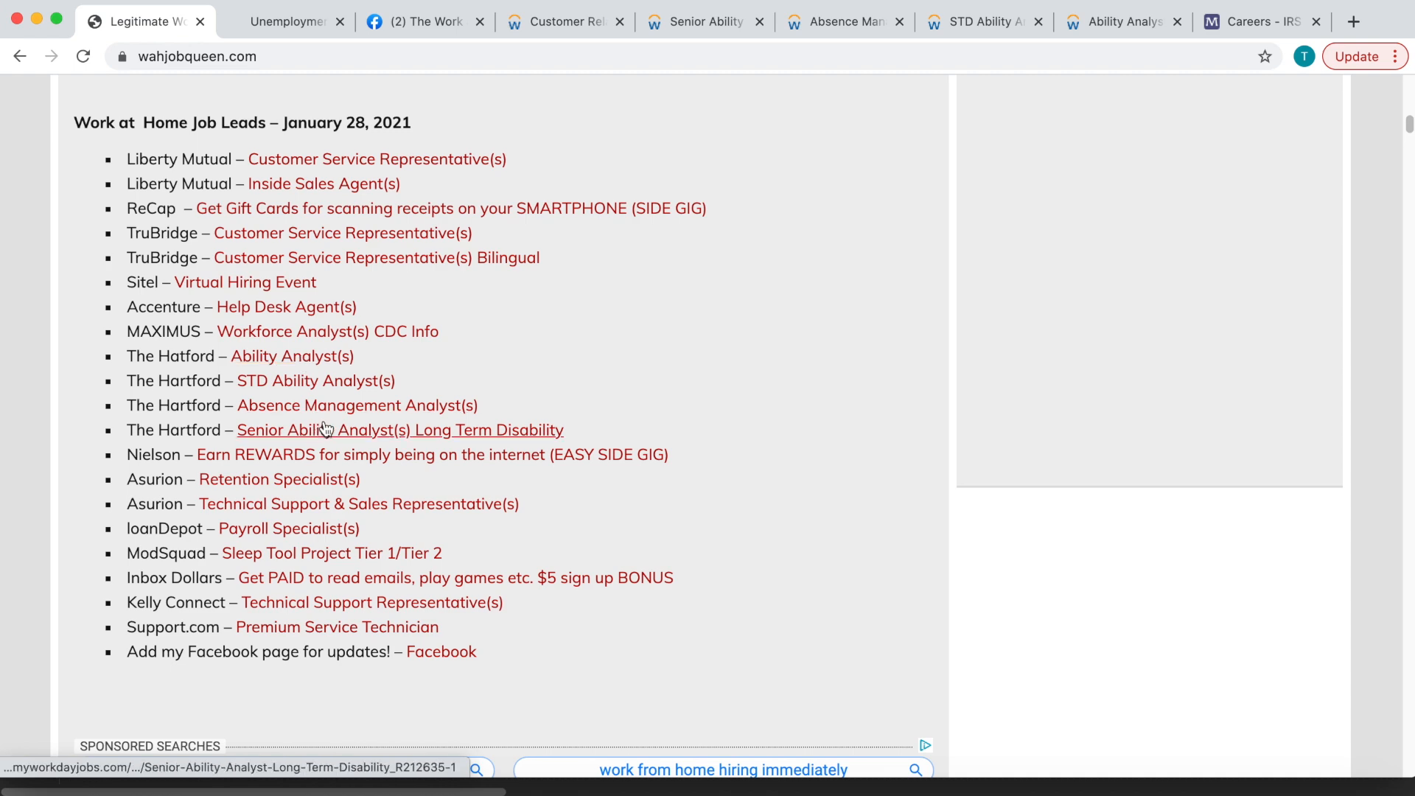
scroll("down", 3)
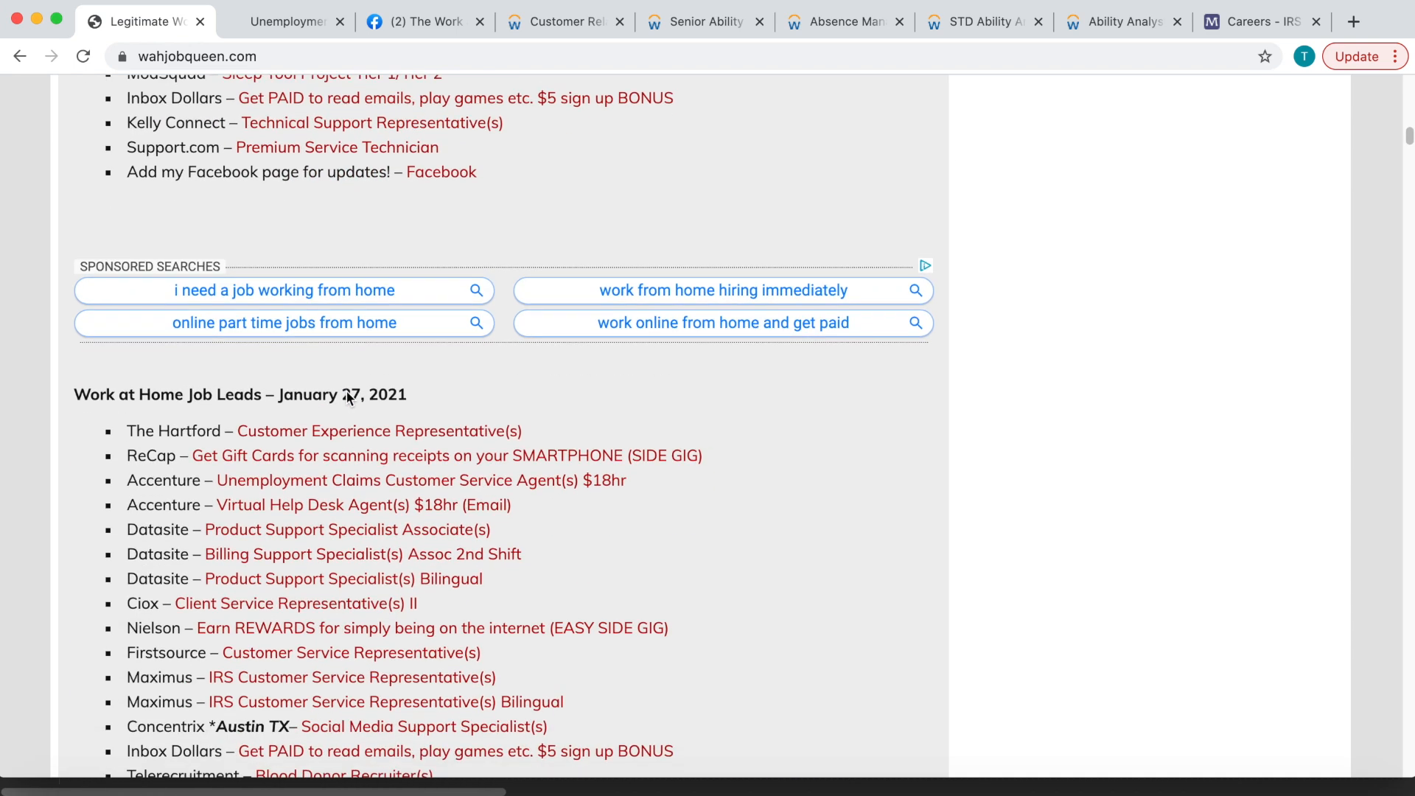
scroll("down", 3)
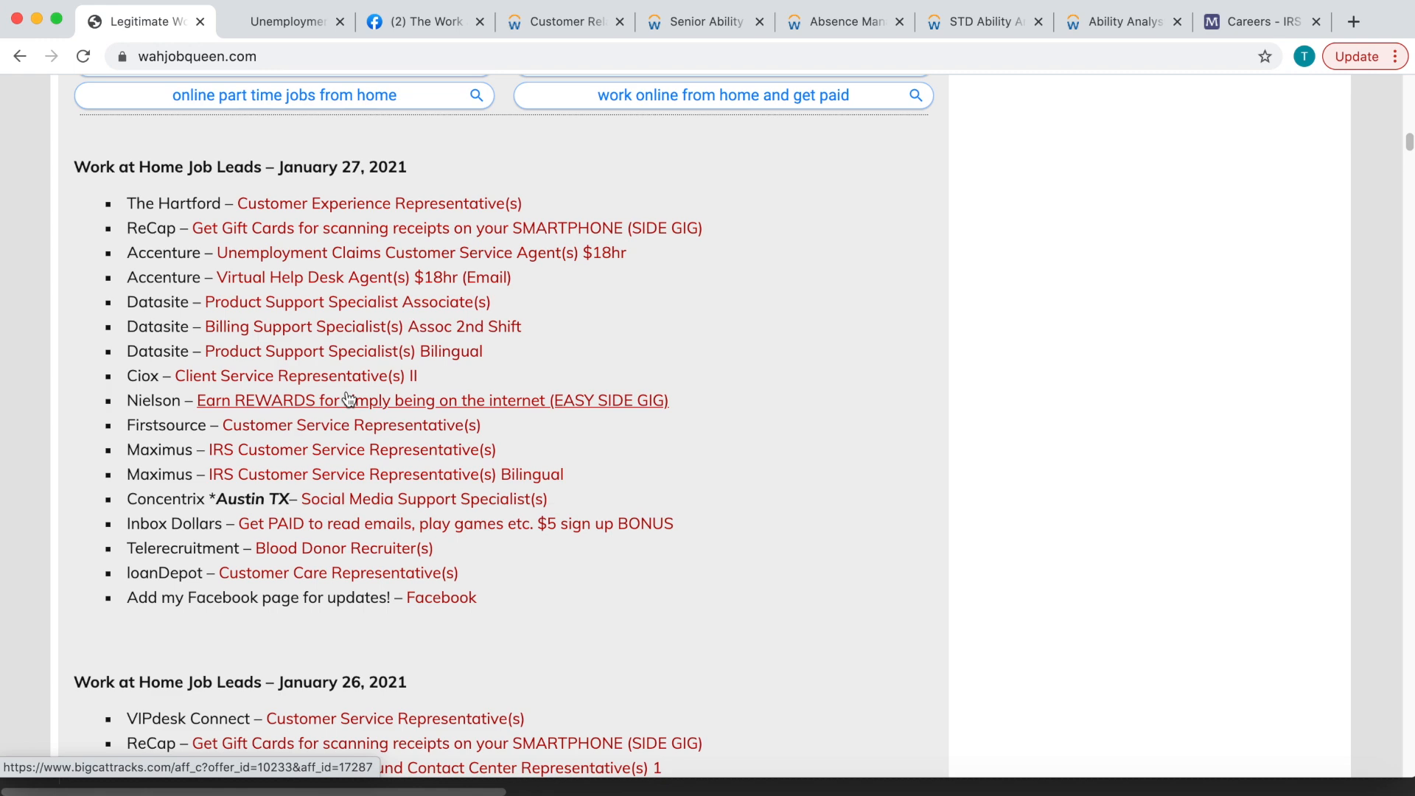
scroll("down", 3)
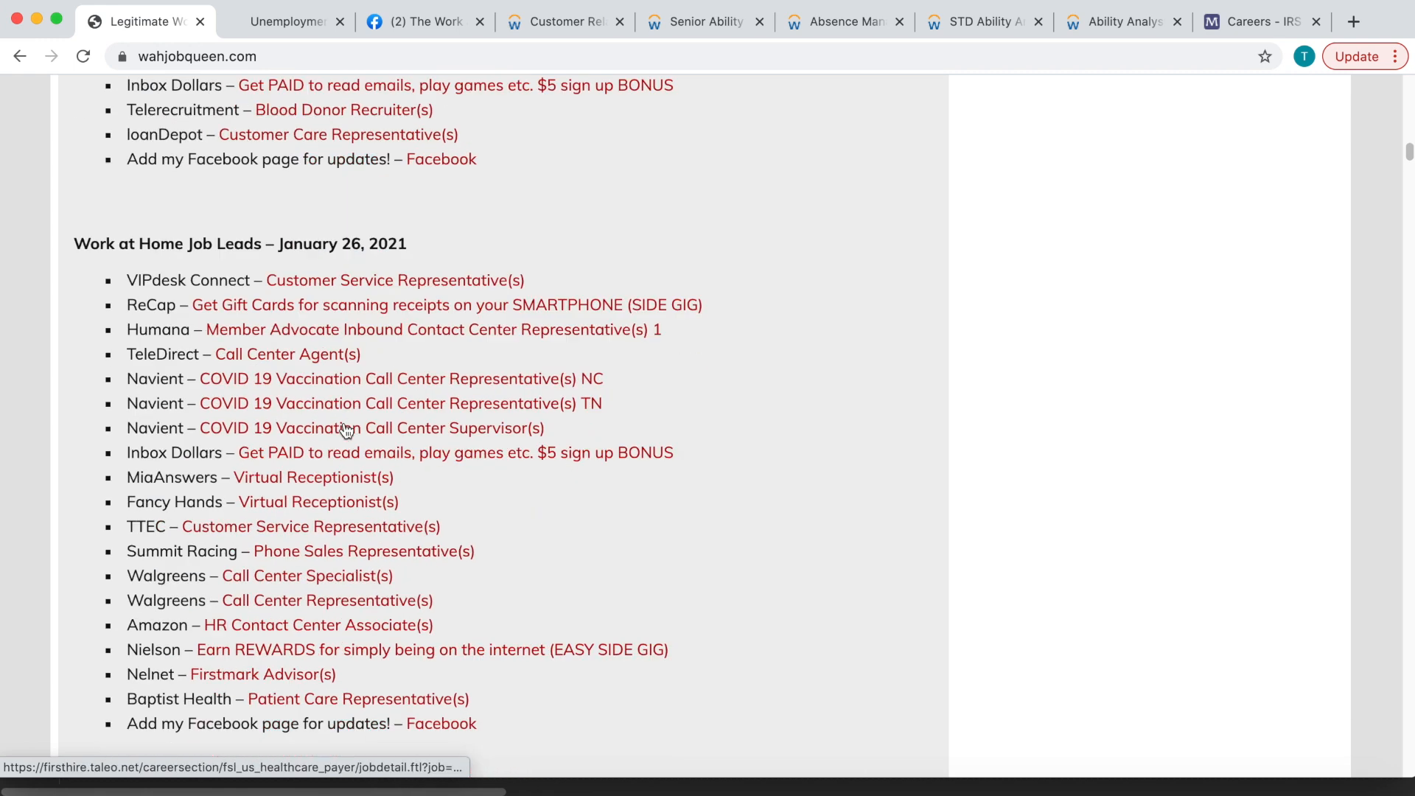
scroll("down", 3)
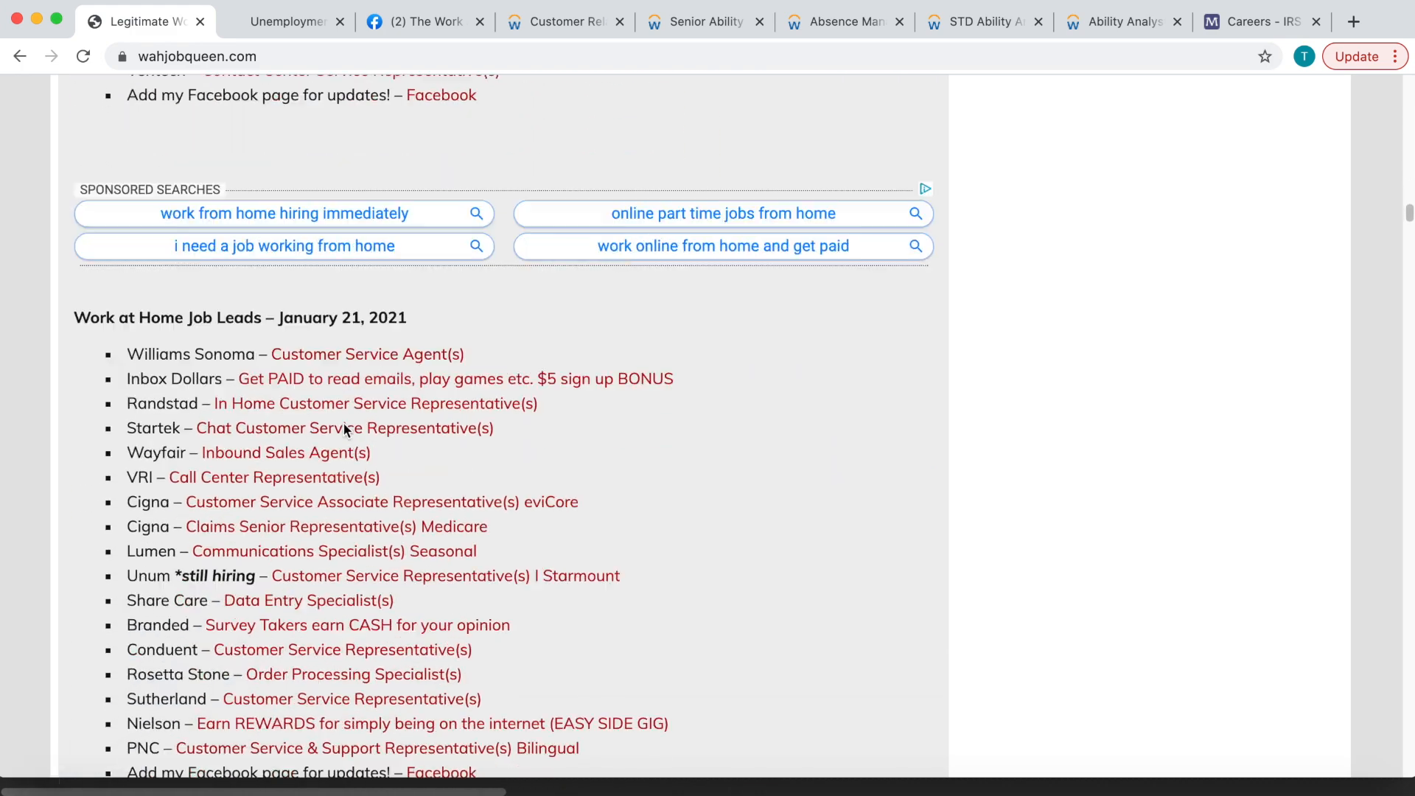
scroll("down", 3)
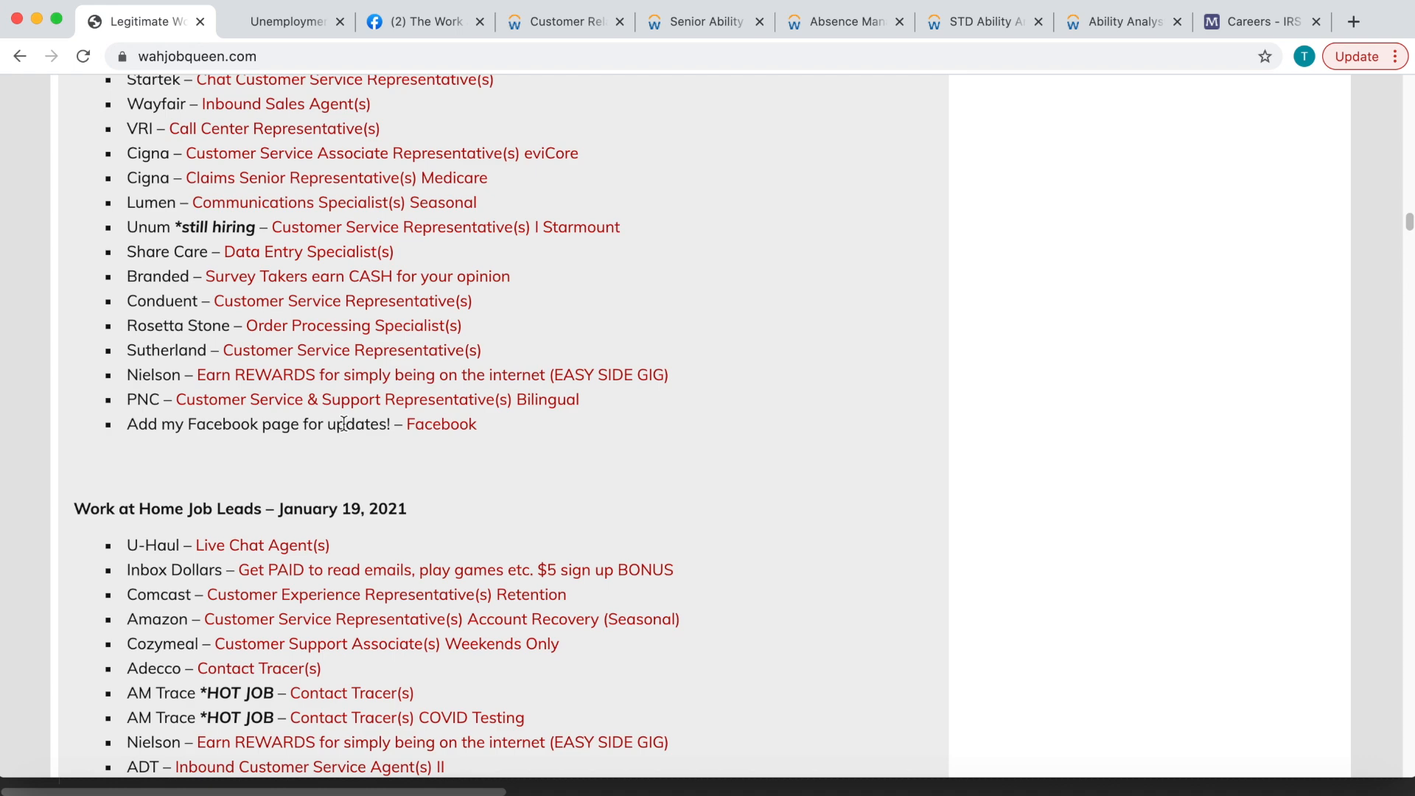
scroll("up", 3)
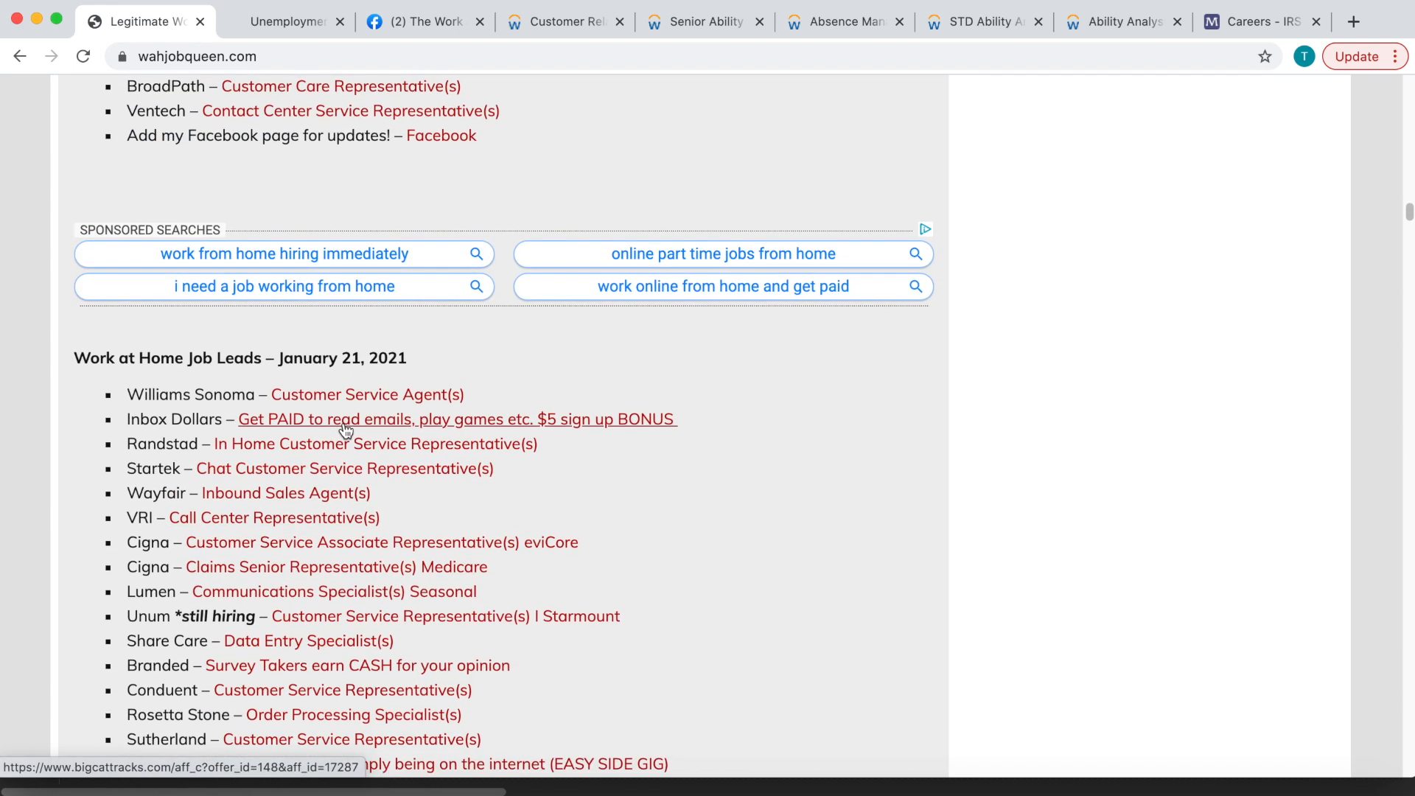